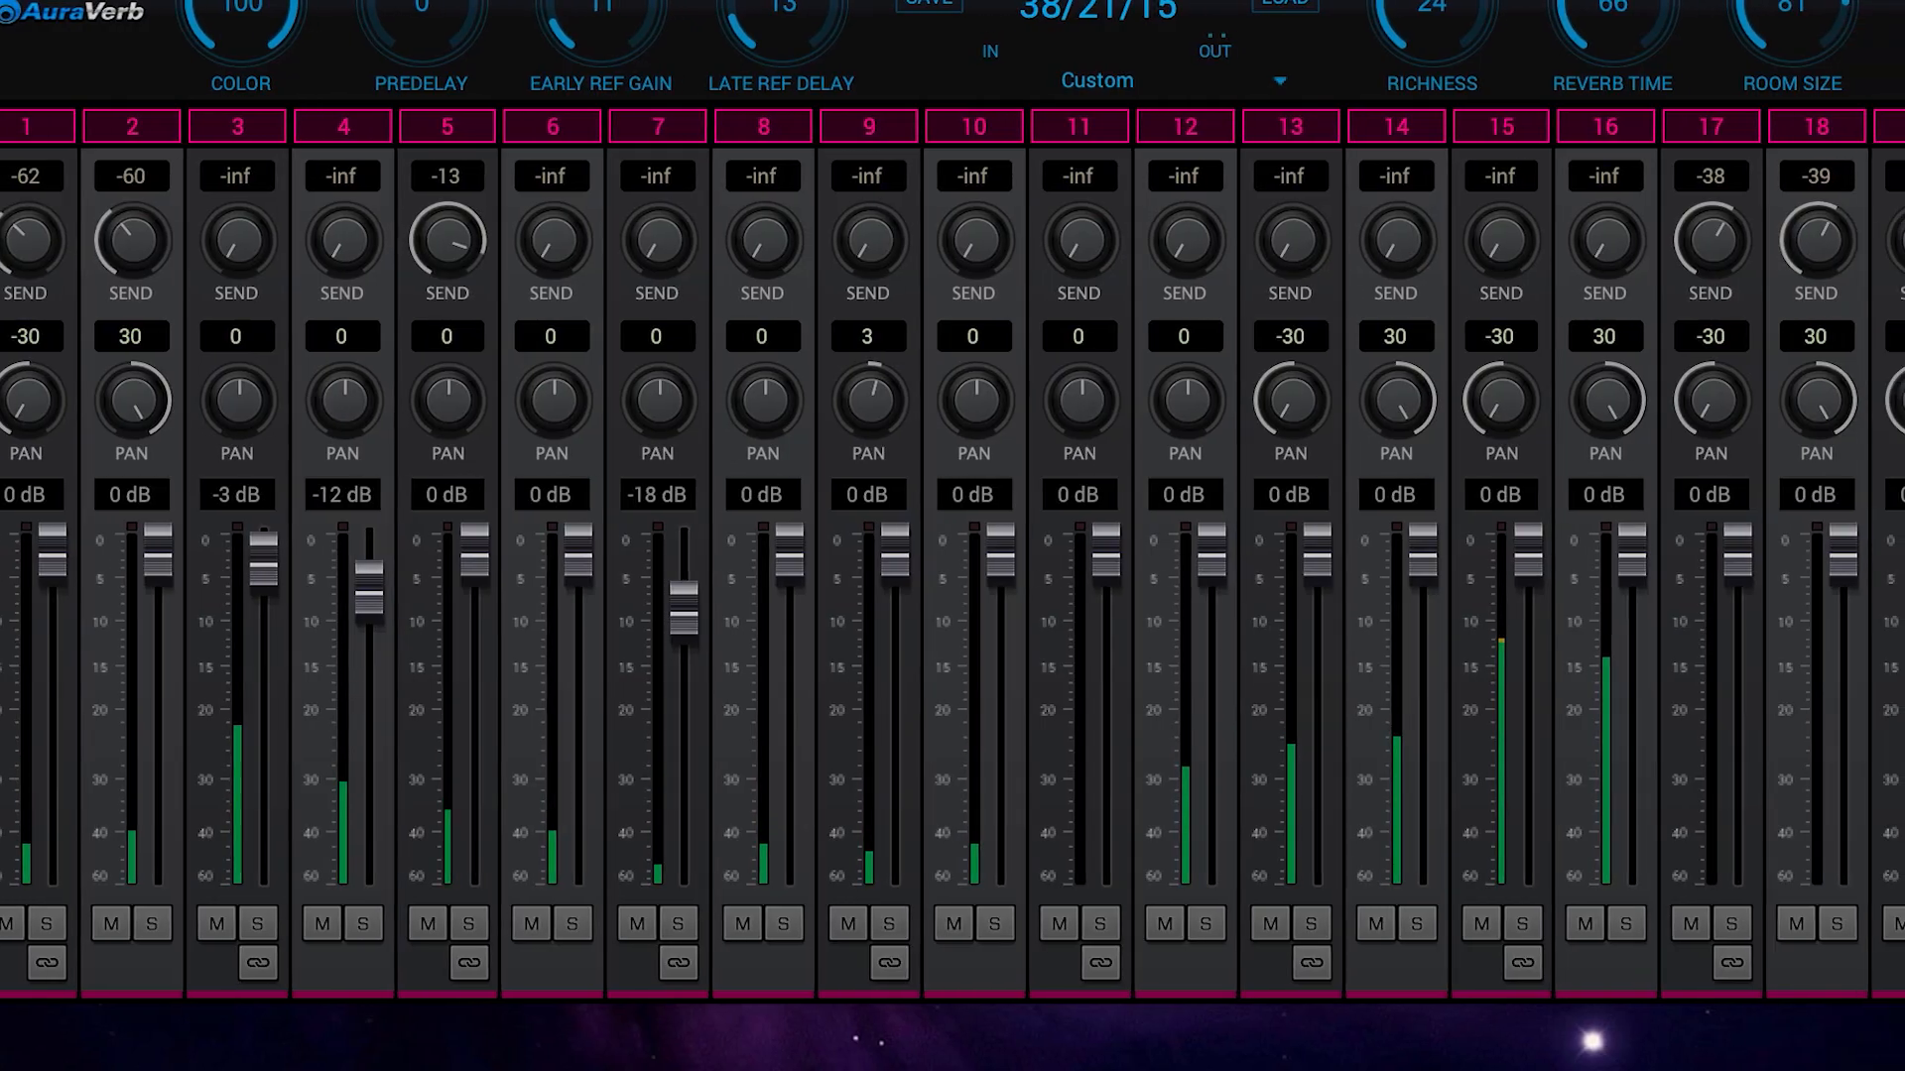
Browse the ADAT and S/PDIF input channel views, then return to the preamp channels.
{"action": "scroll", "scroll_direction": "right", "scroll_amount": 3}
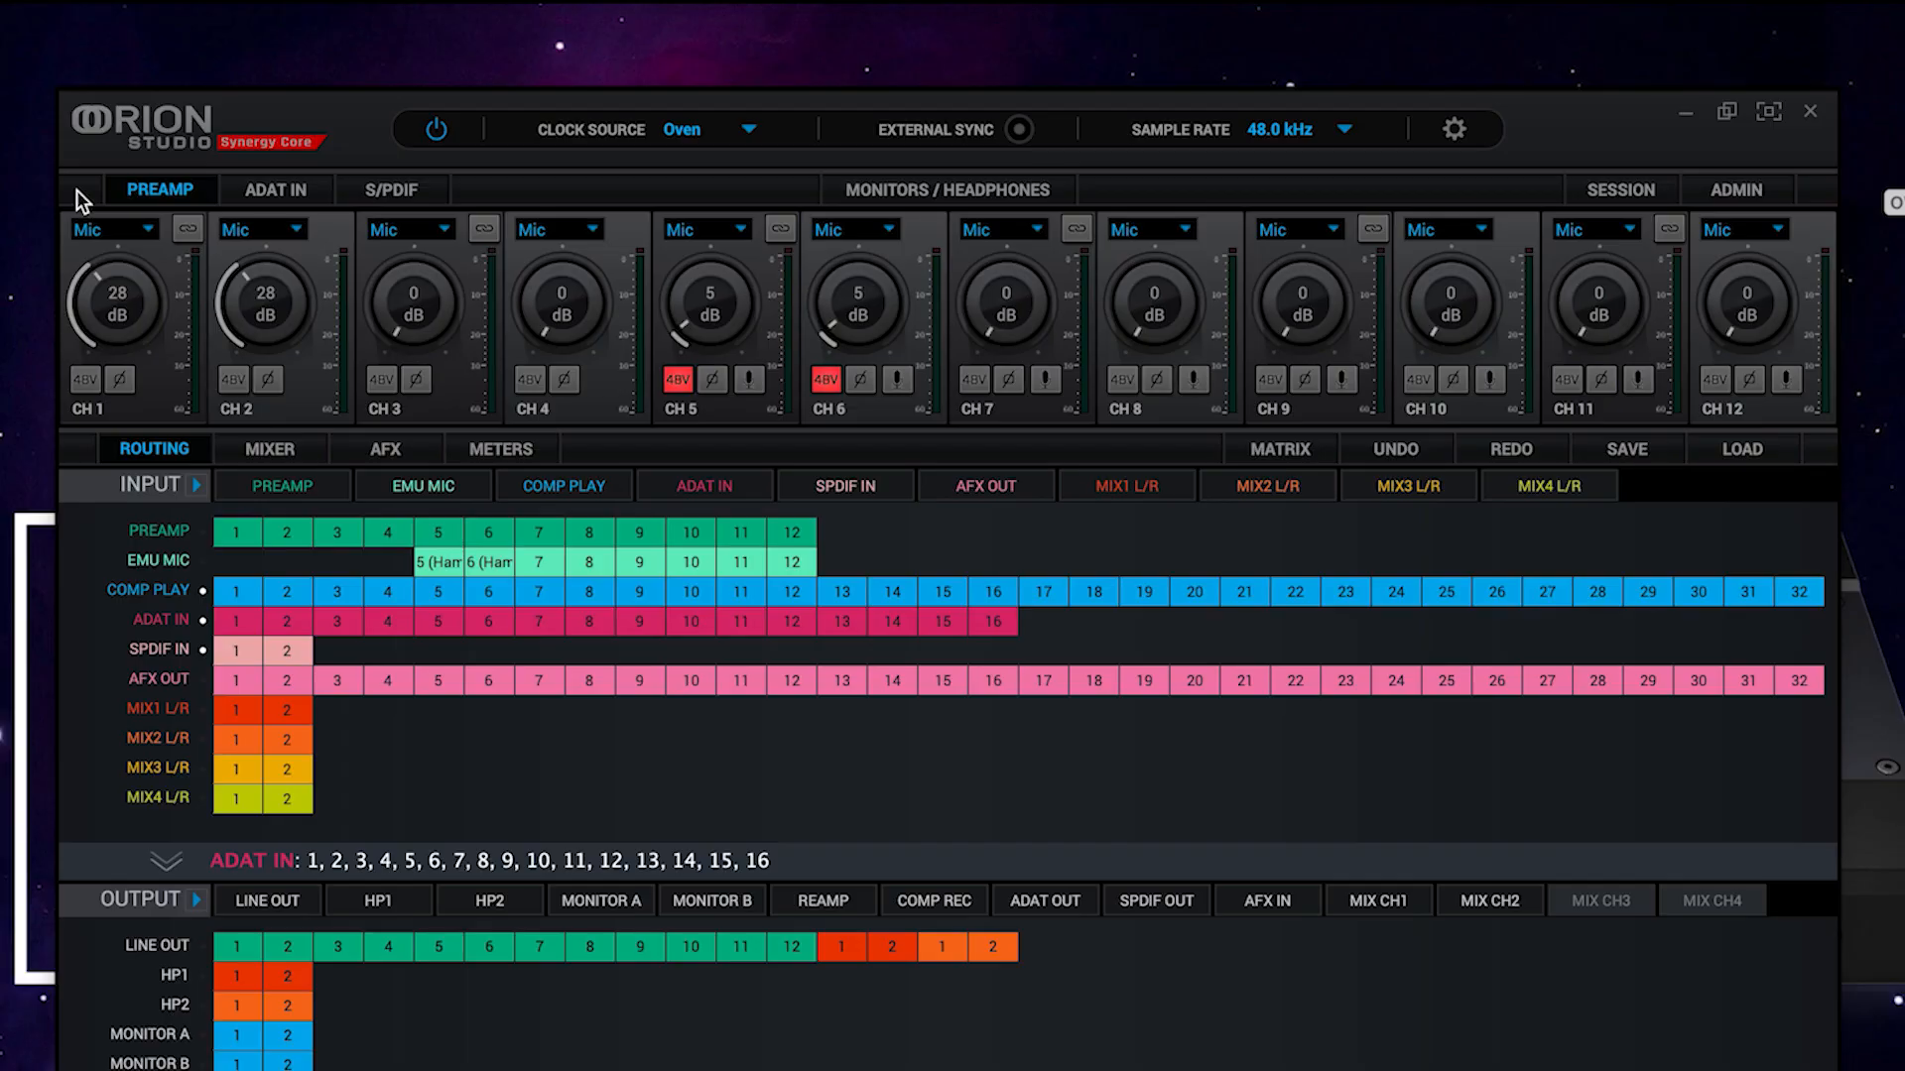
{"action": "left_click", "coordinate": [274, 191]}
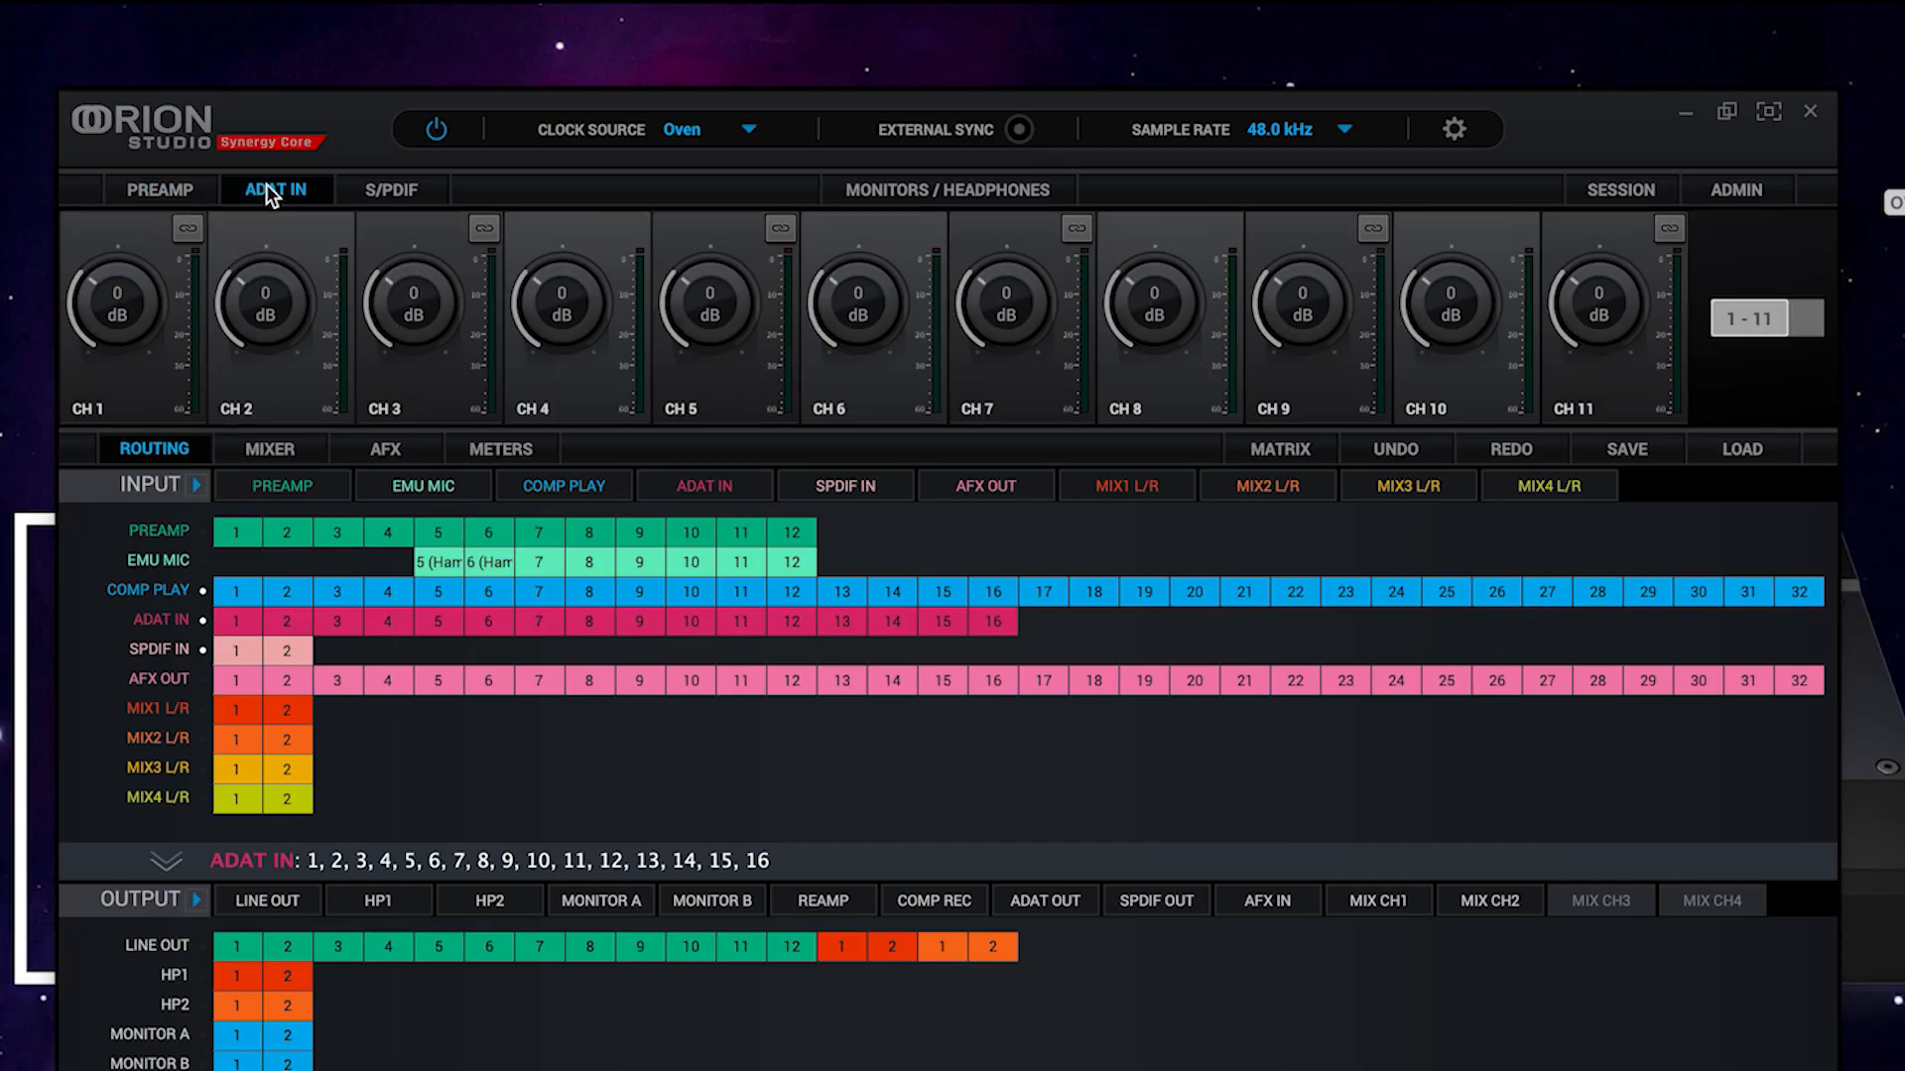
{"action": "left_click", "coordinate": [391, 190]}
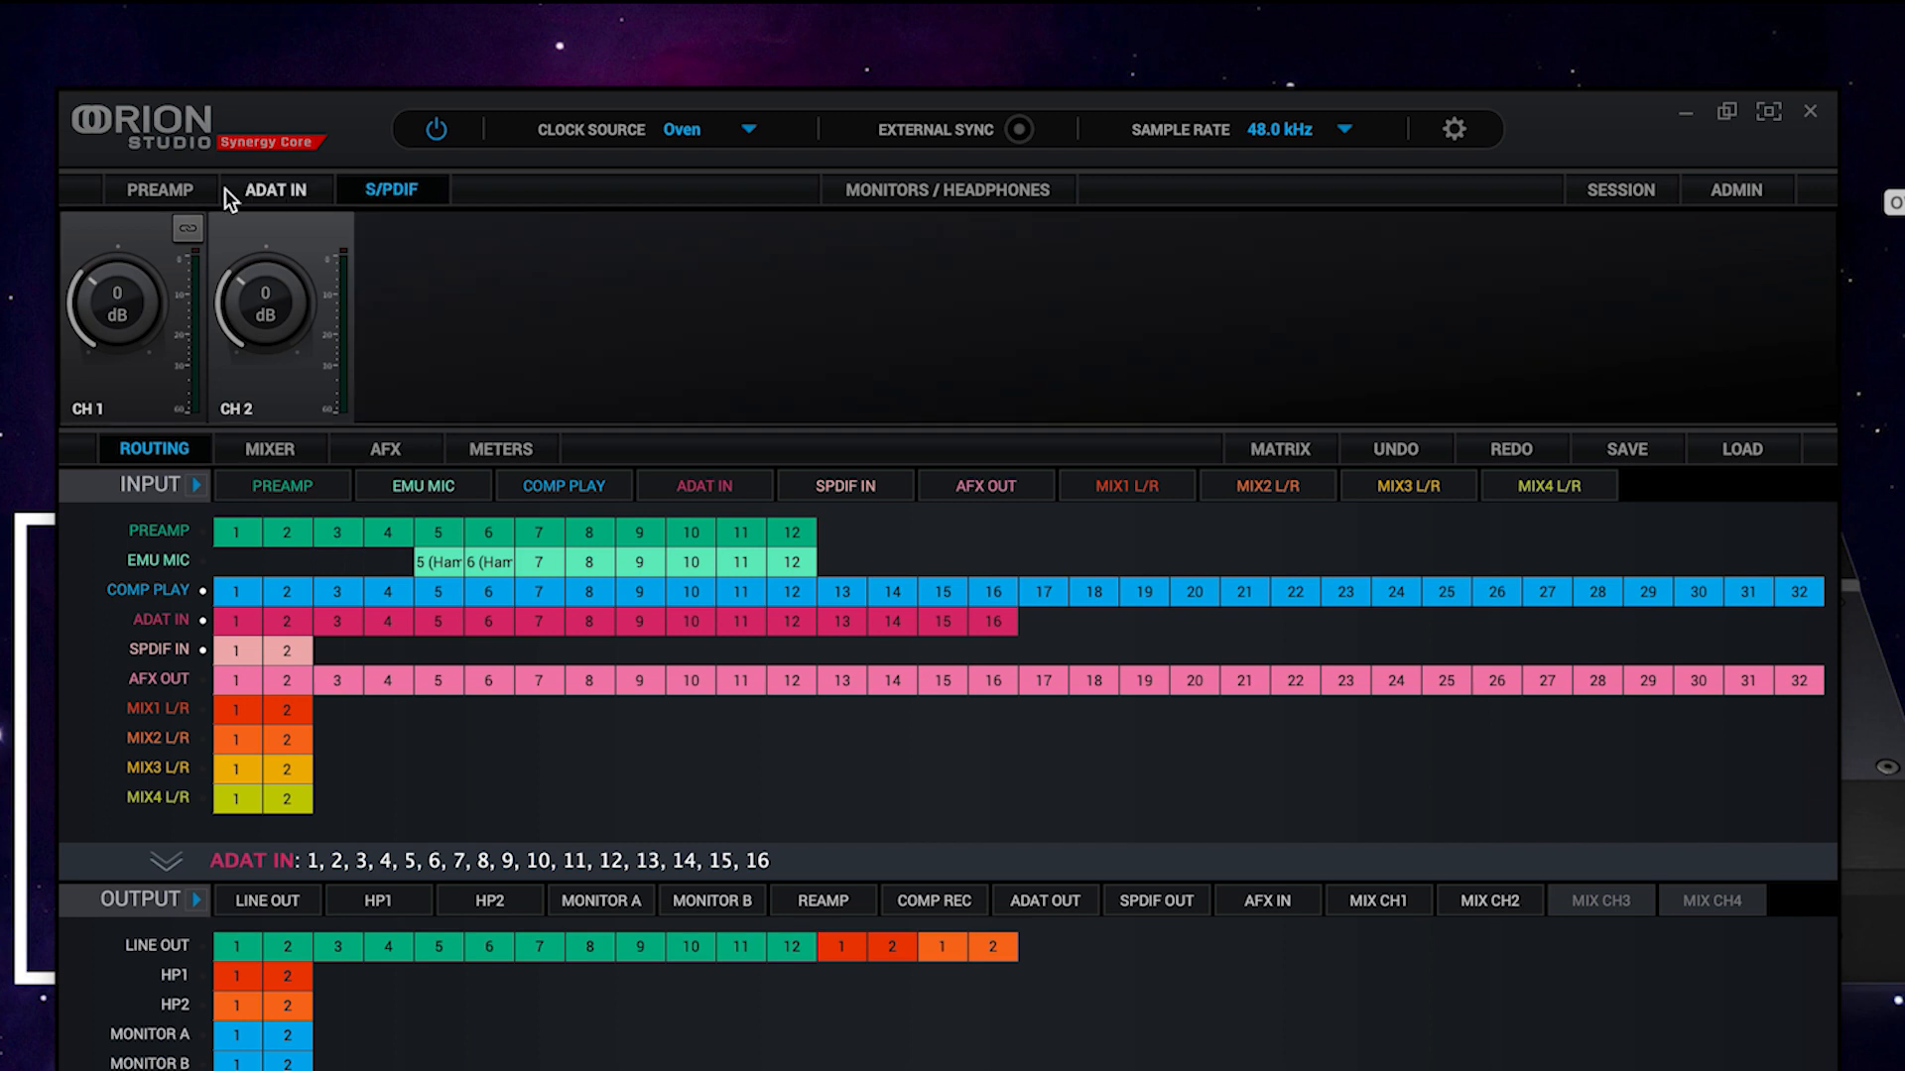
{"action": "left_click", "coordinate": [159, 191]}
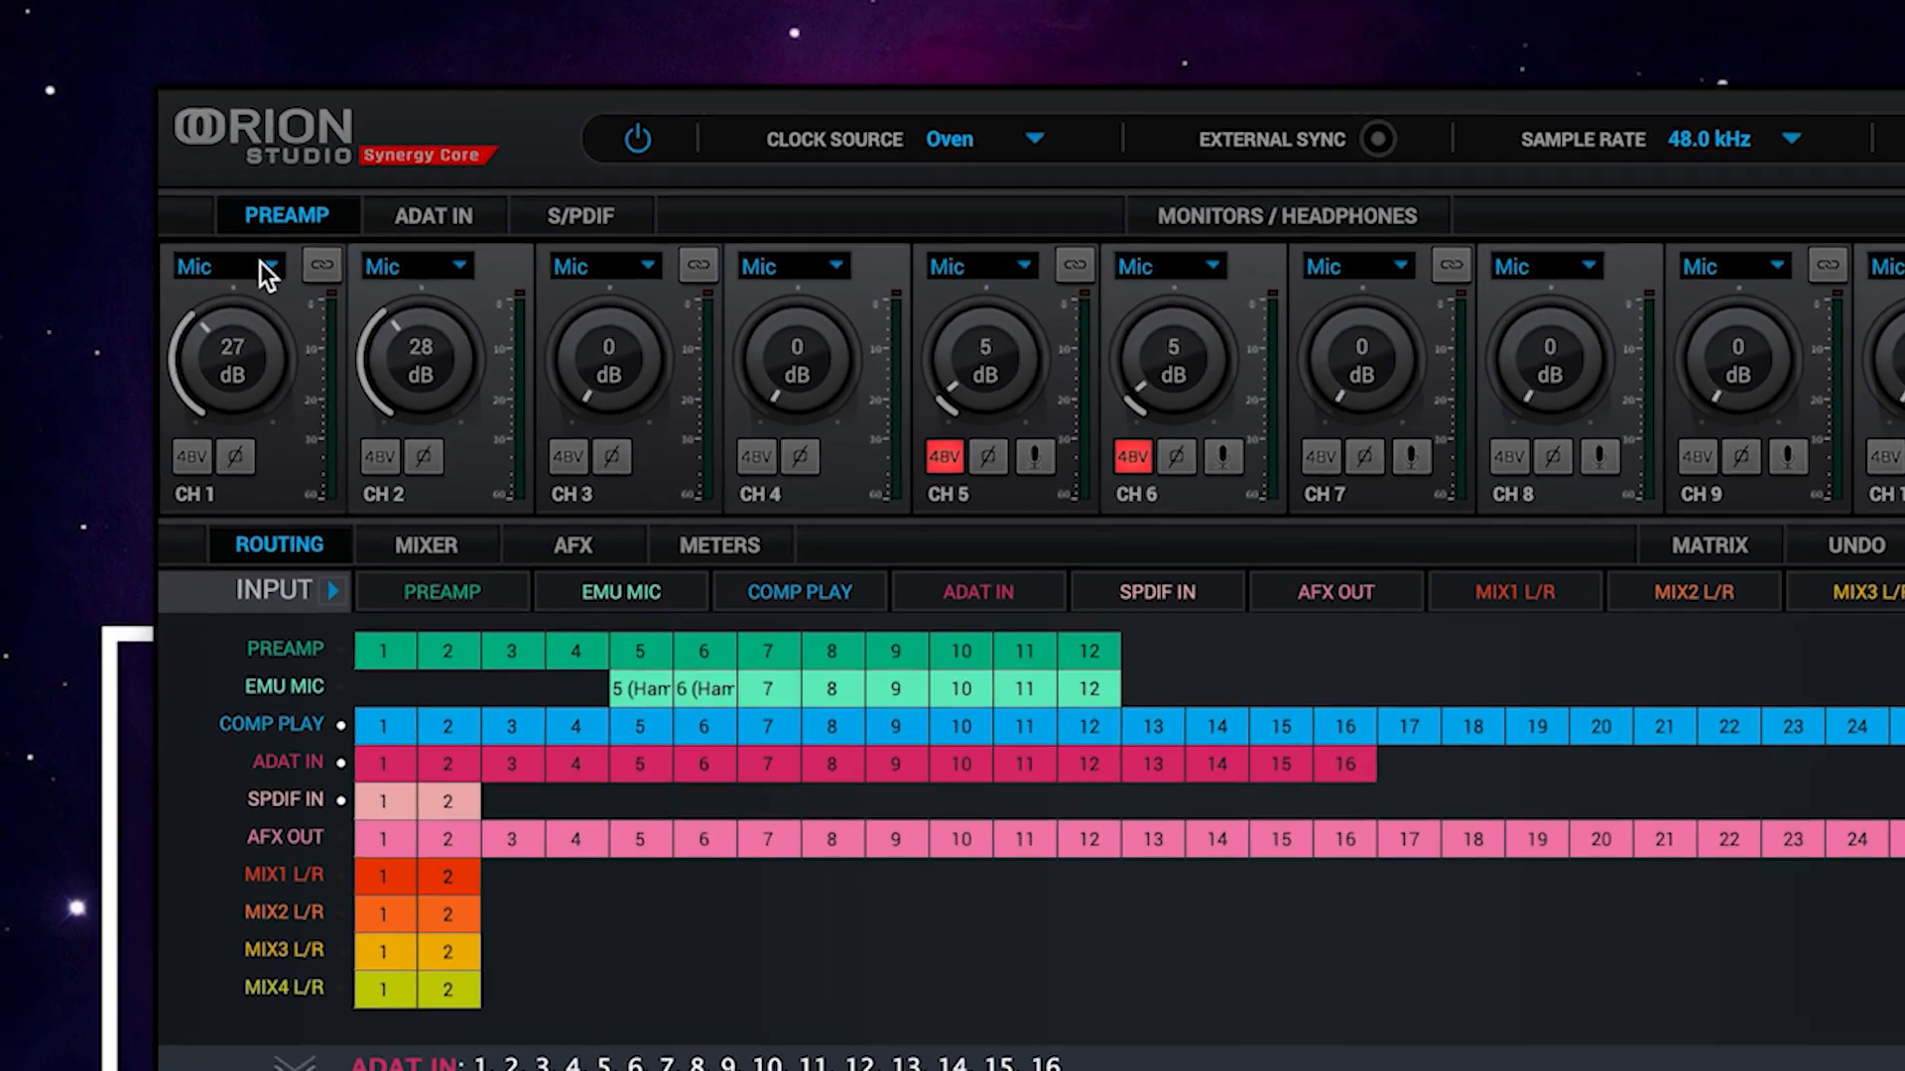
Set CH 1 gain to 25 dB and try its polarity inversion and 48V phantom power.
{"action": "left_click", "coordinate": [271, 266]}
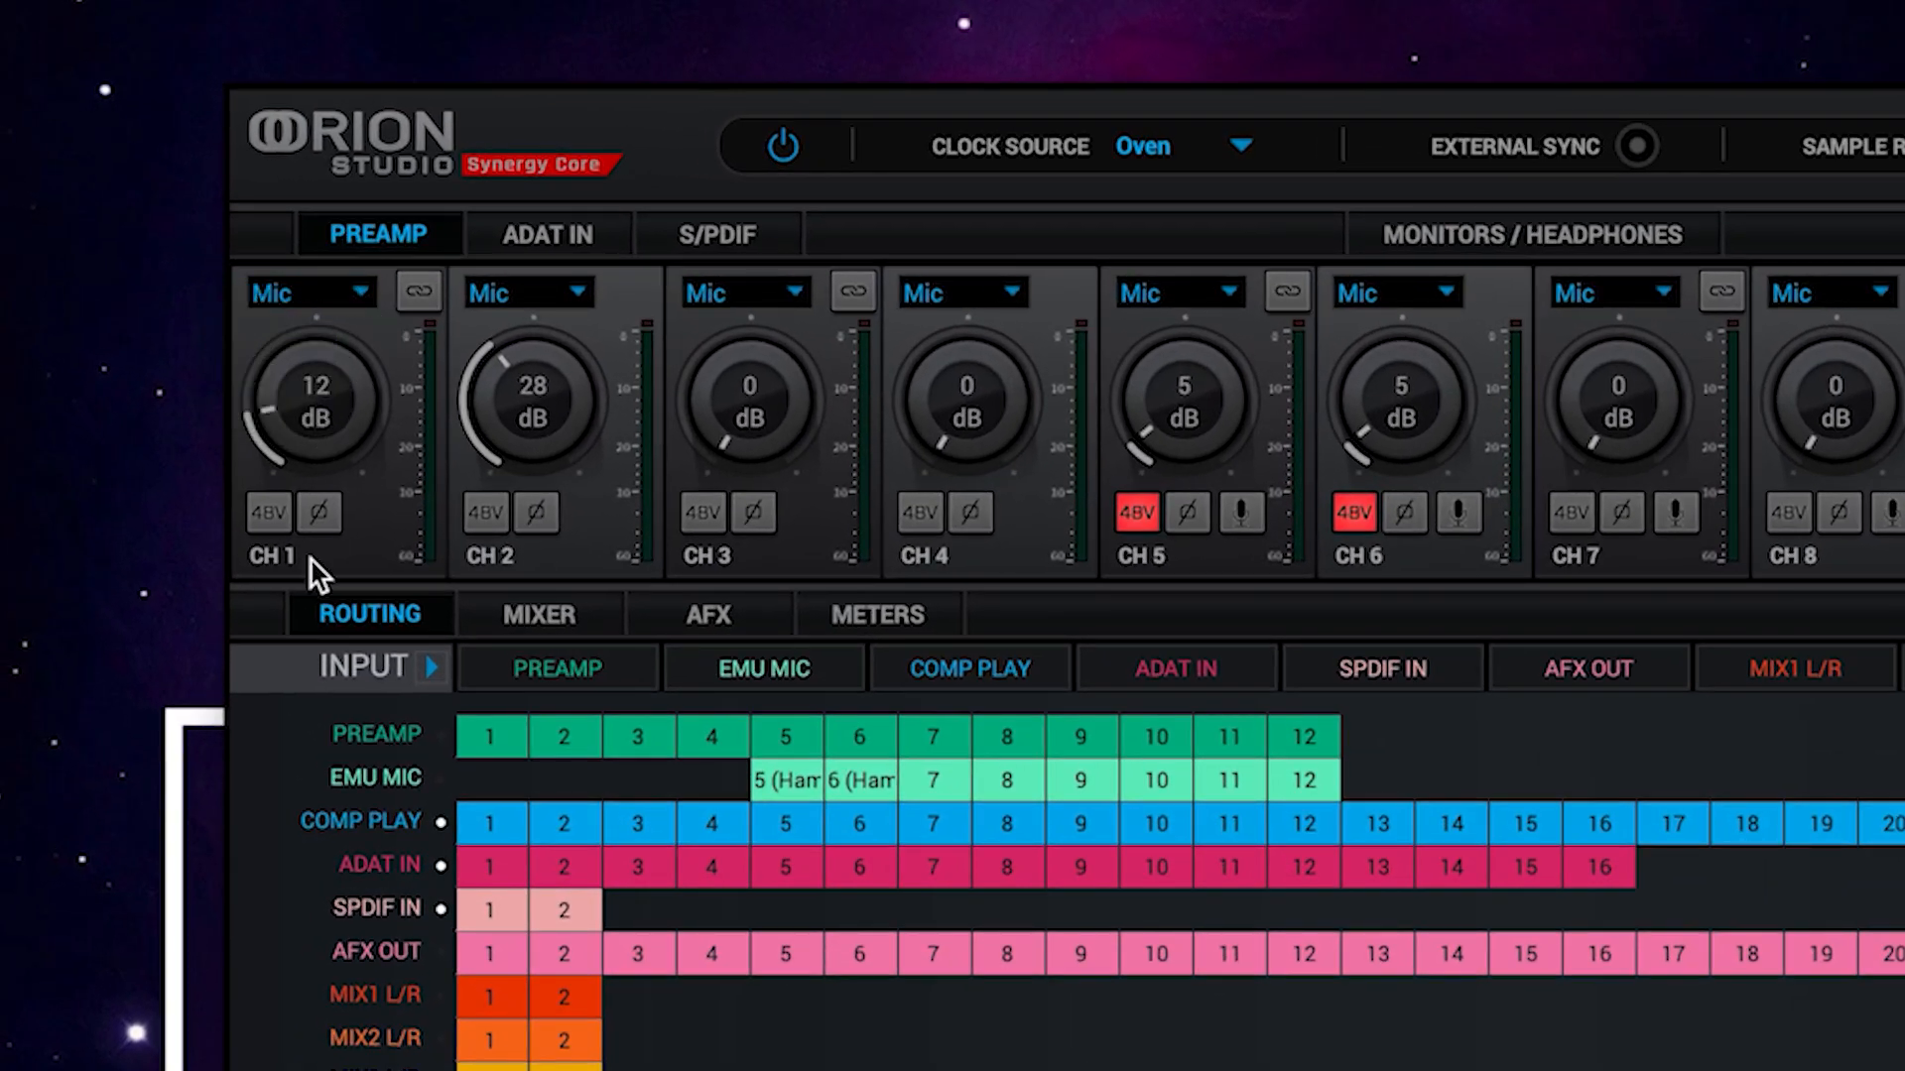
{"action": "left_click", "coordinate": [419, 291]}
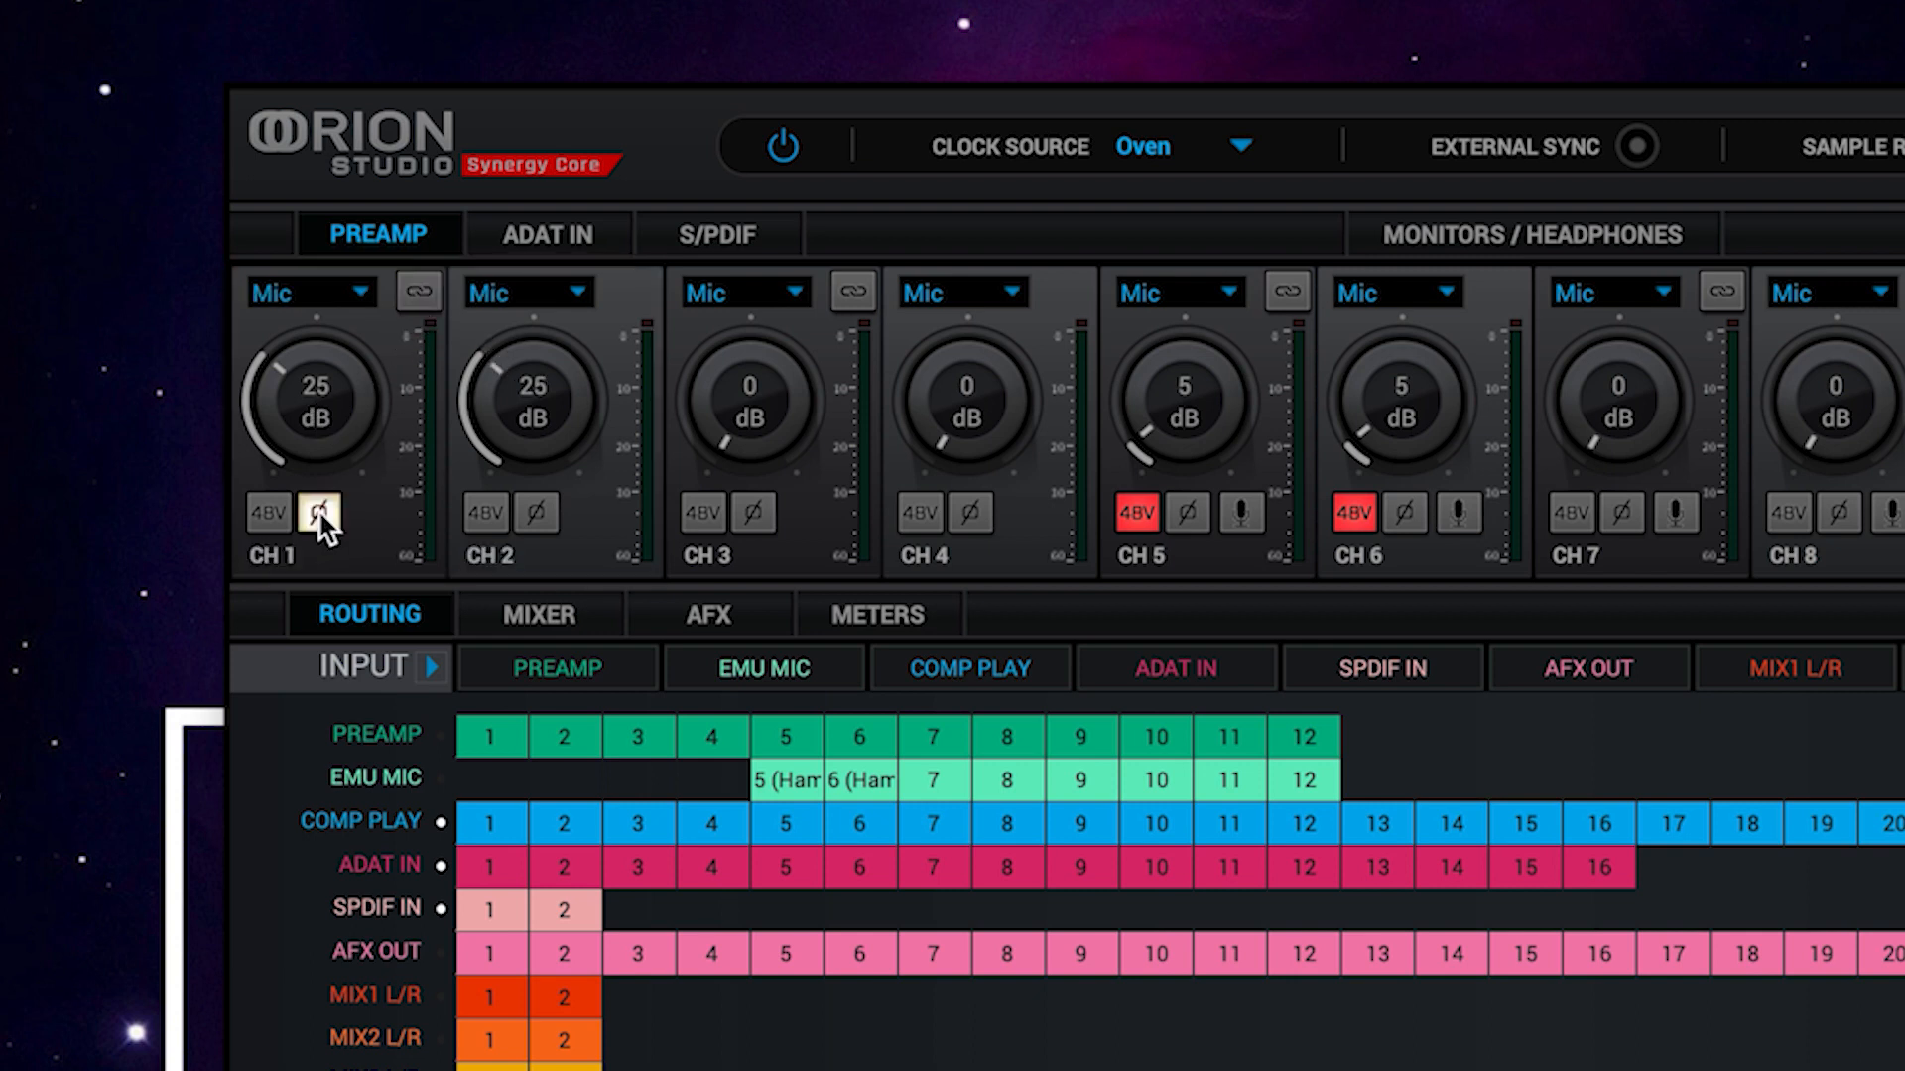
{"action": "mouse_move", "coordinate": [320, 512]}
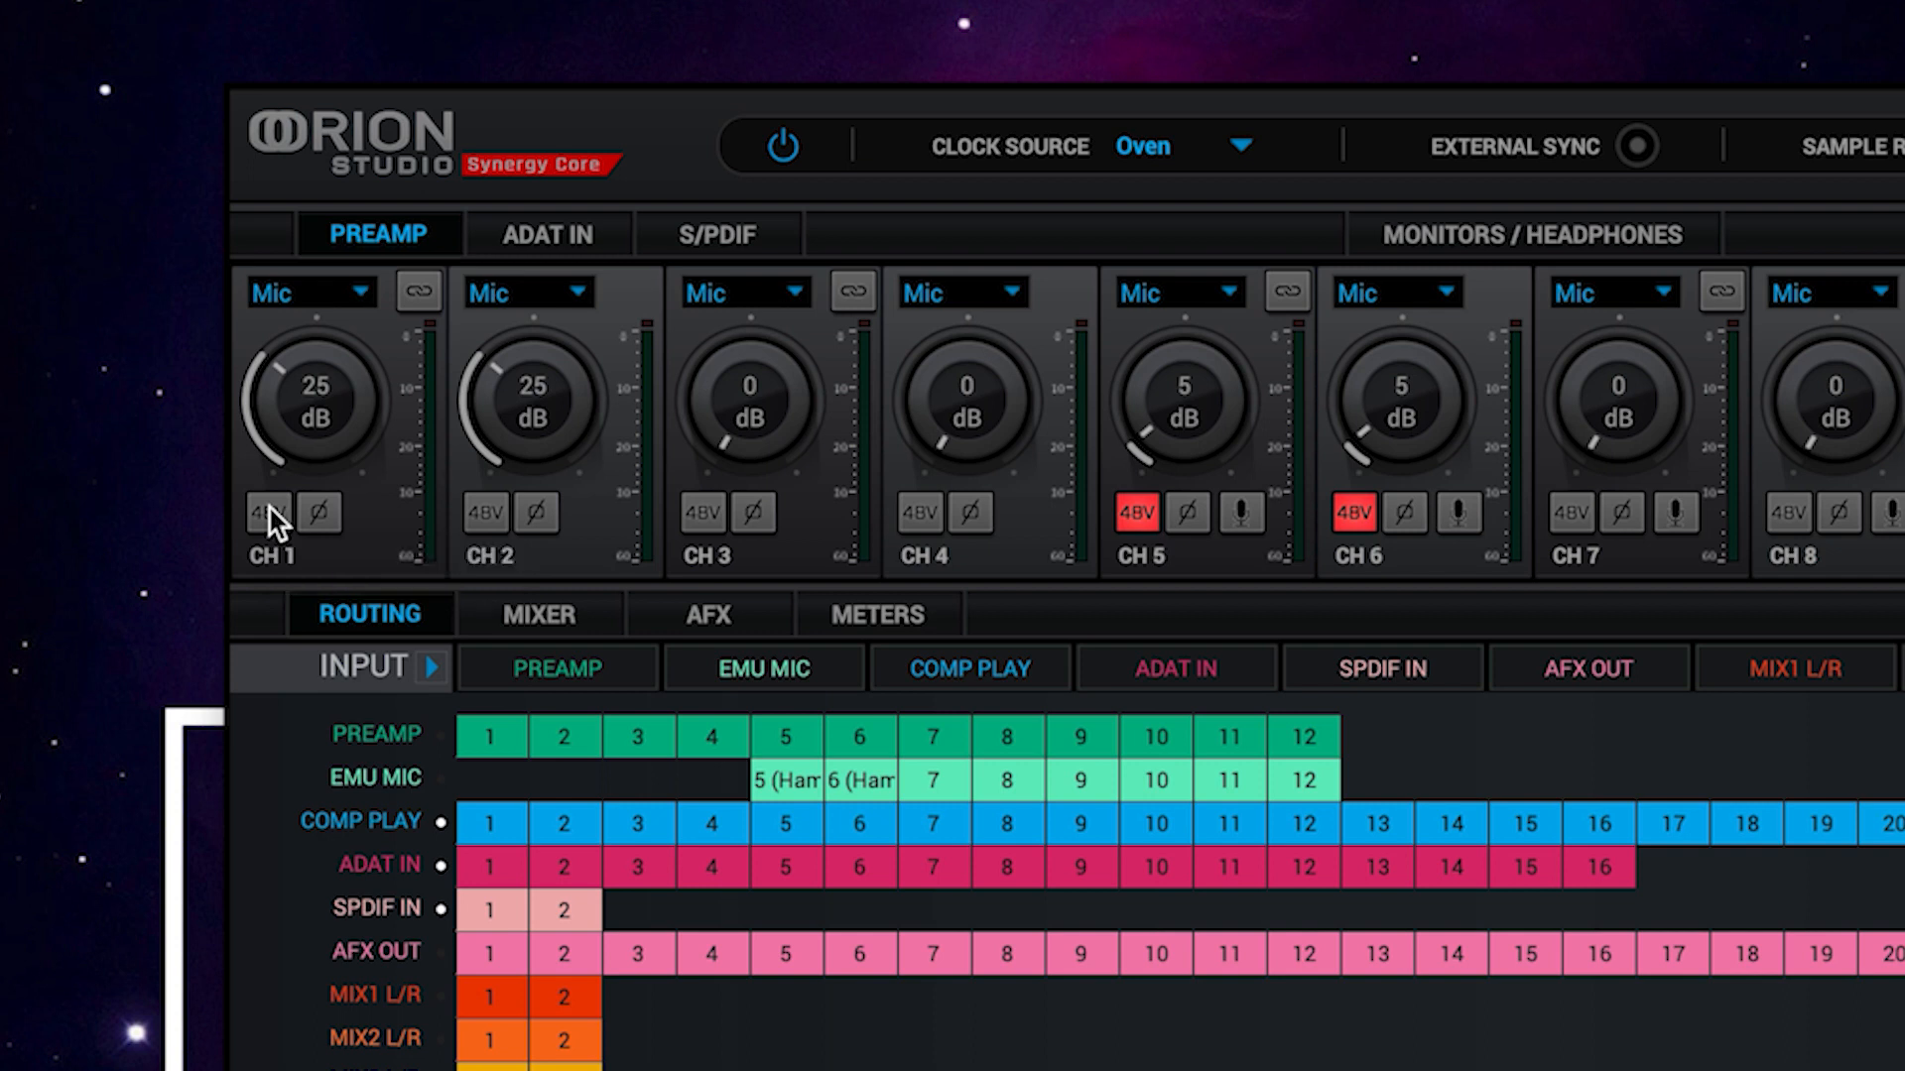
{"action": "left_click", "coordinate": [268, 512]}
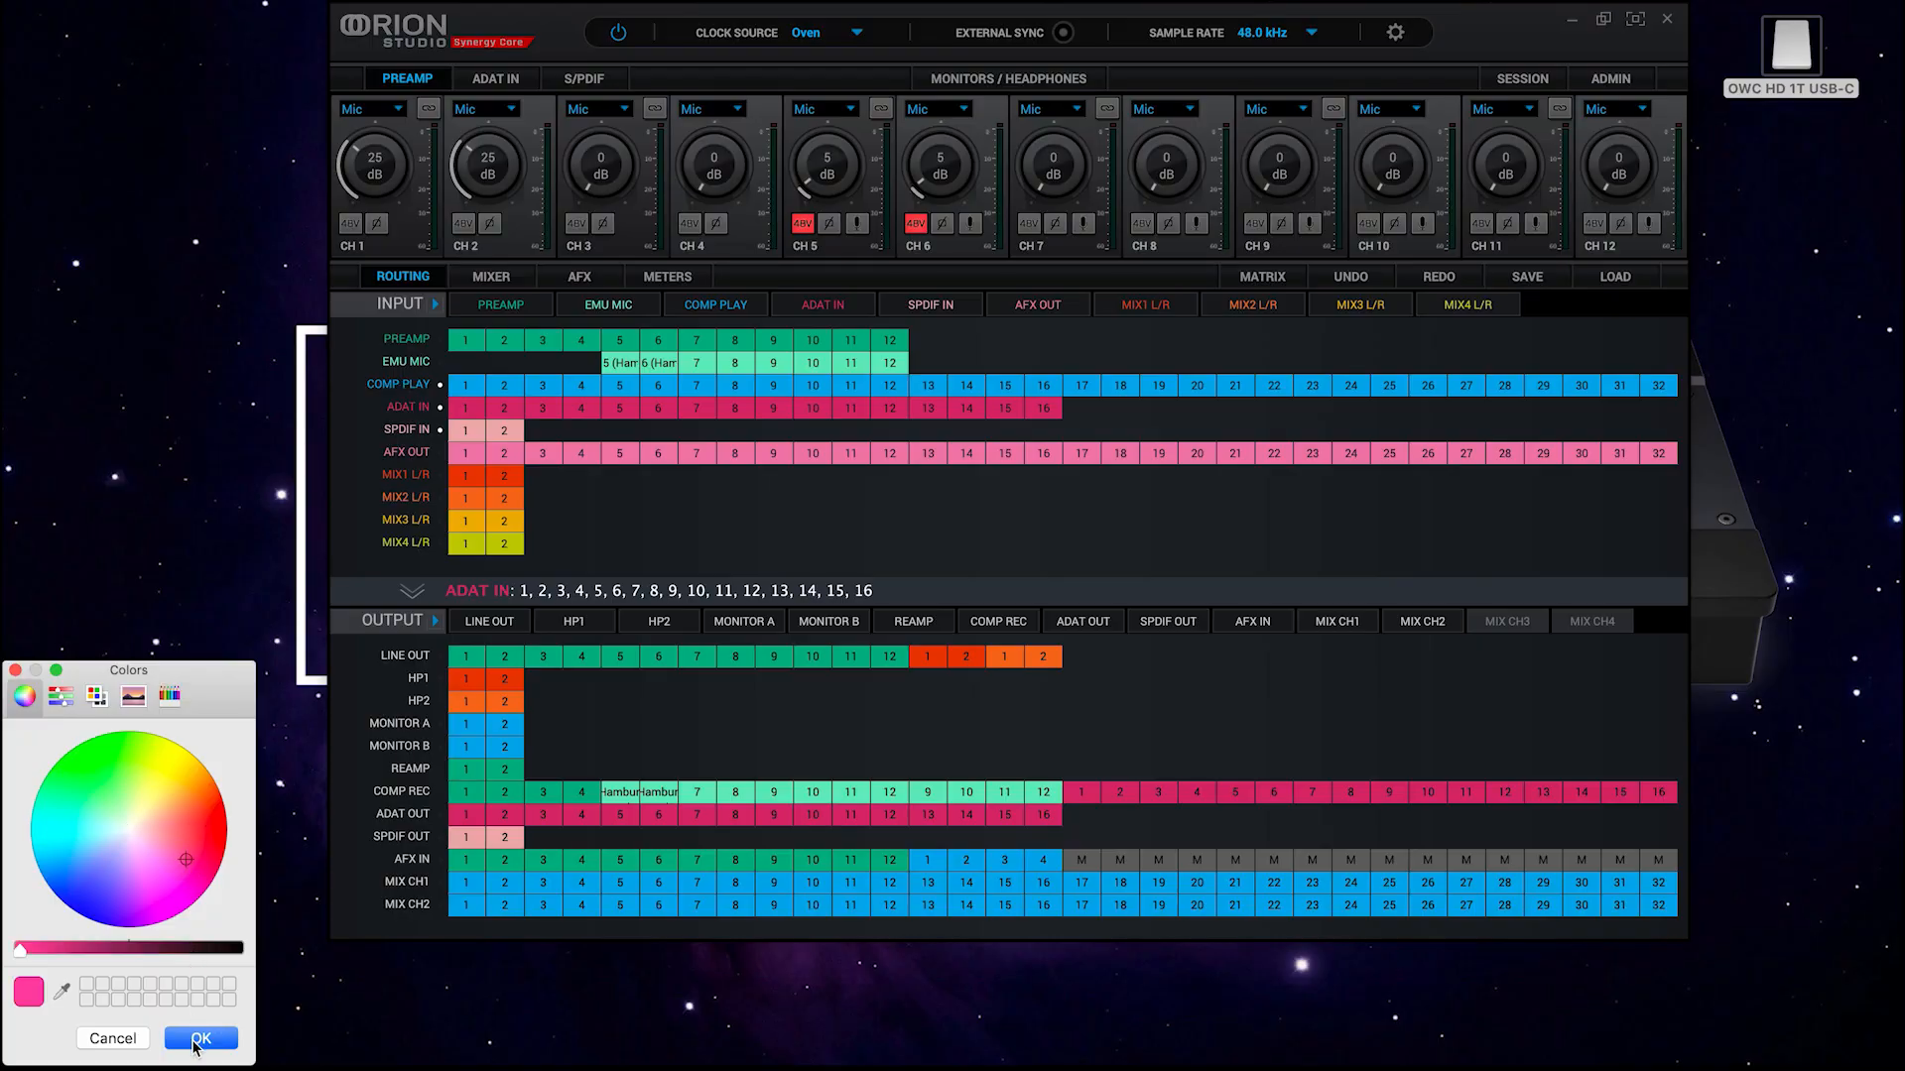
Confirm pink as the new colour for the routing group.
{"action": "left_click", "coordinate": [199, 1038]}
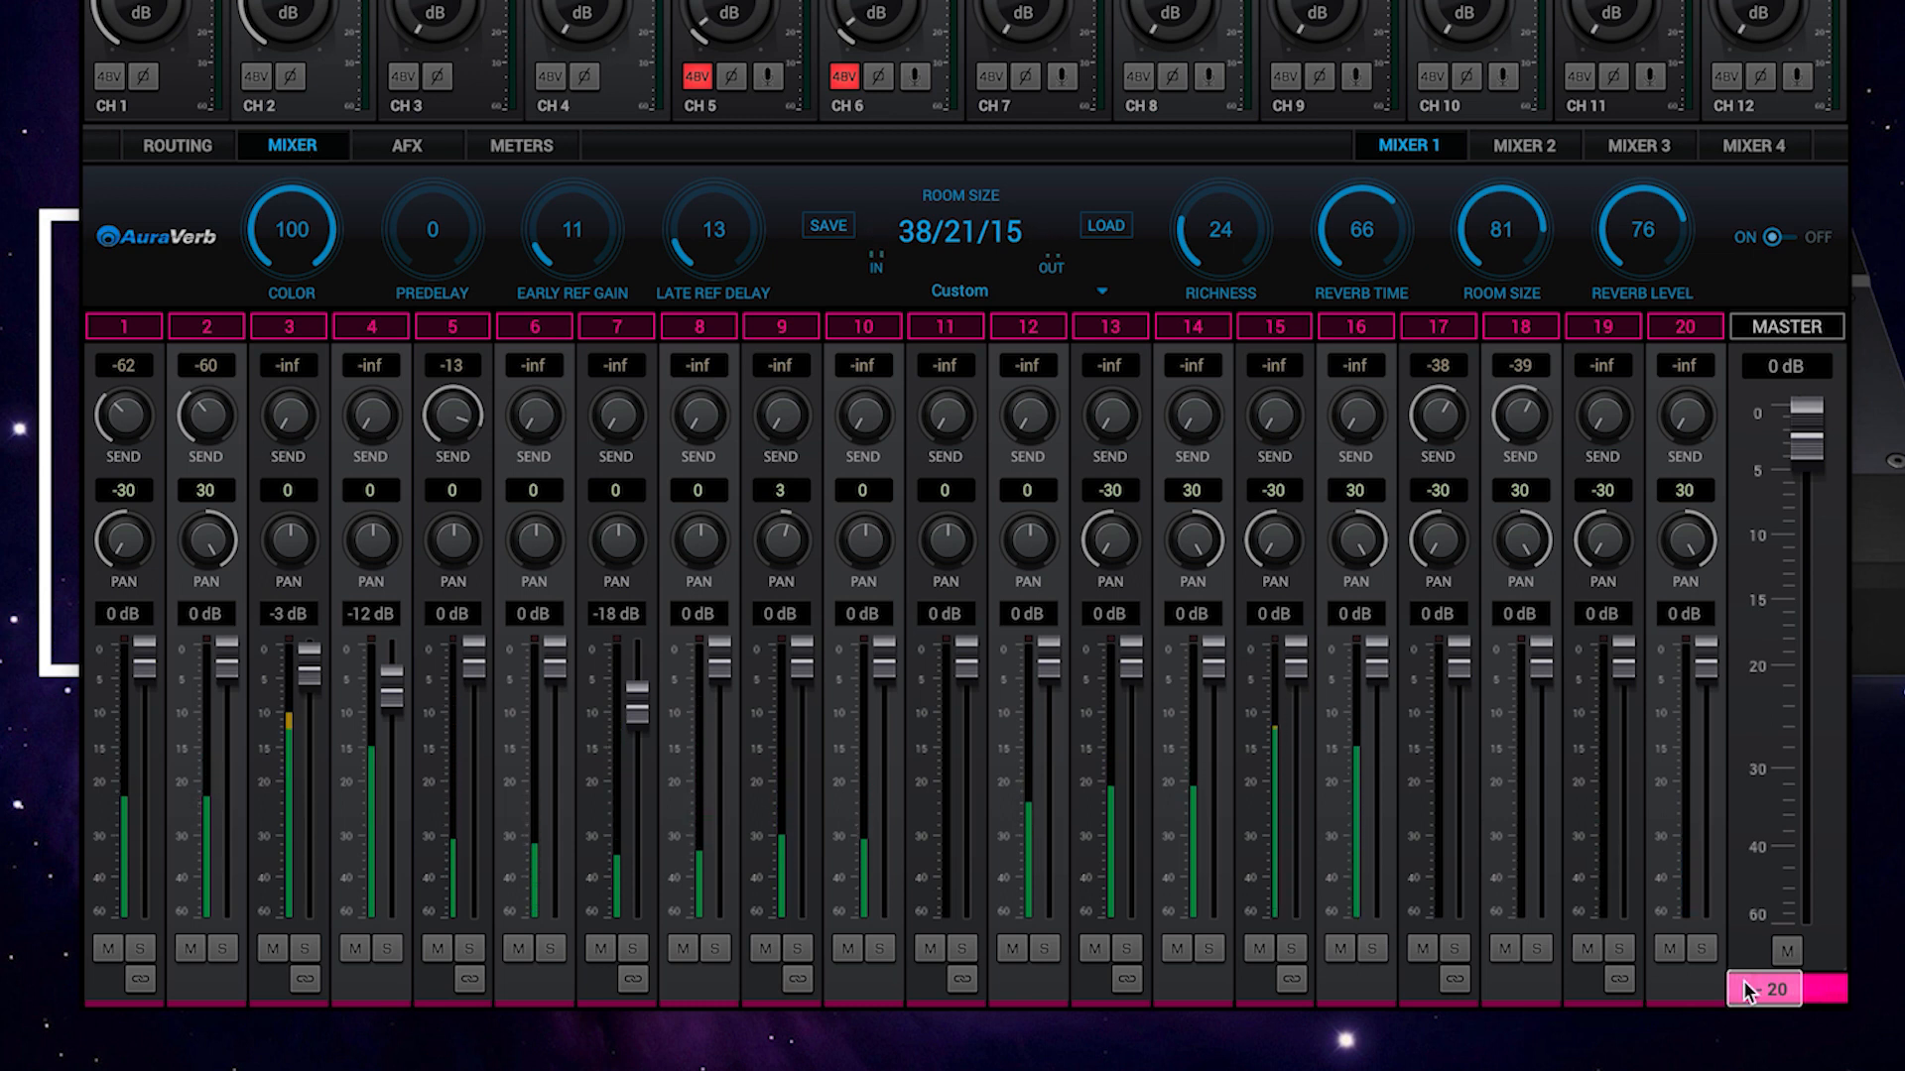
Shift the visible Mixer 1 channel strips using the range selector under MASTER.
{"action": "left_click", "coordinate": [1762, 988]}
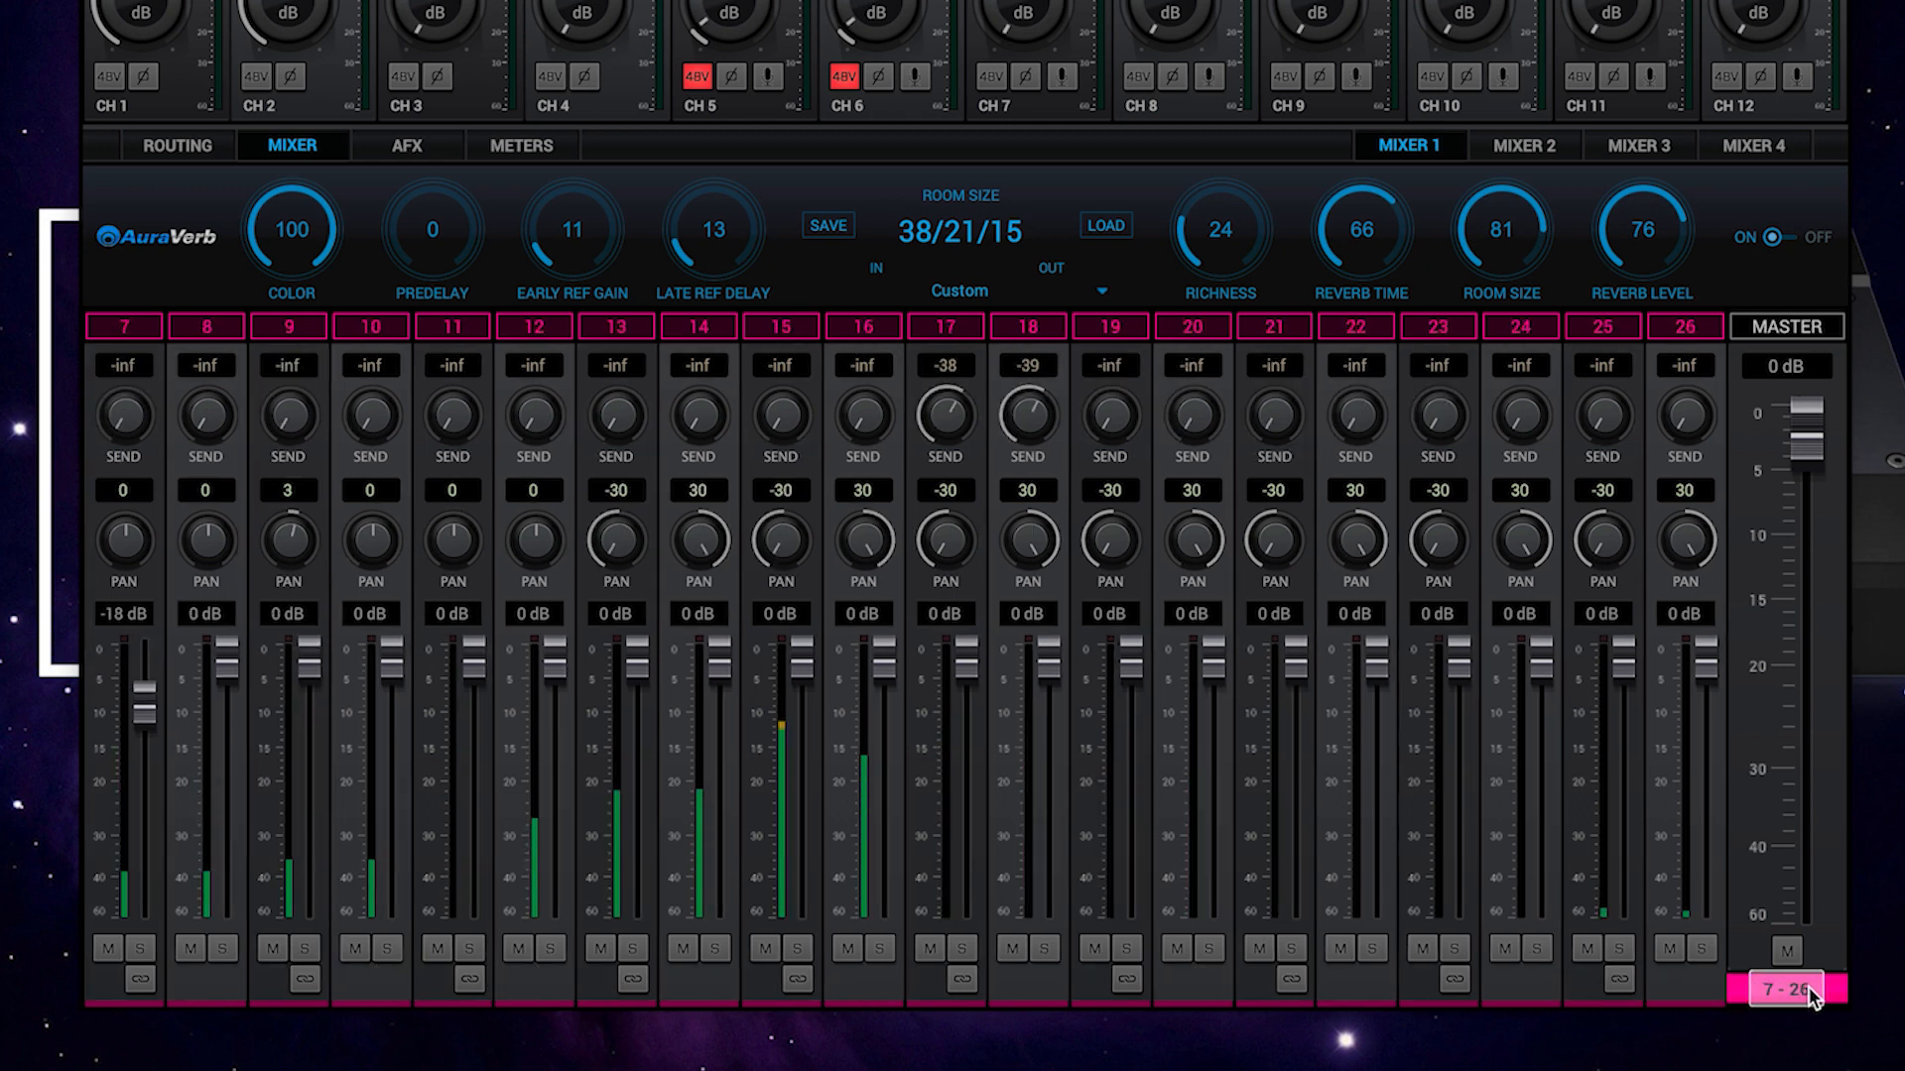
{"action": "left_click", "coordinate": [1768, 990]}
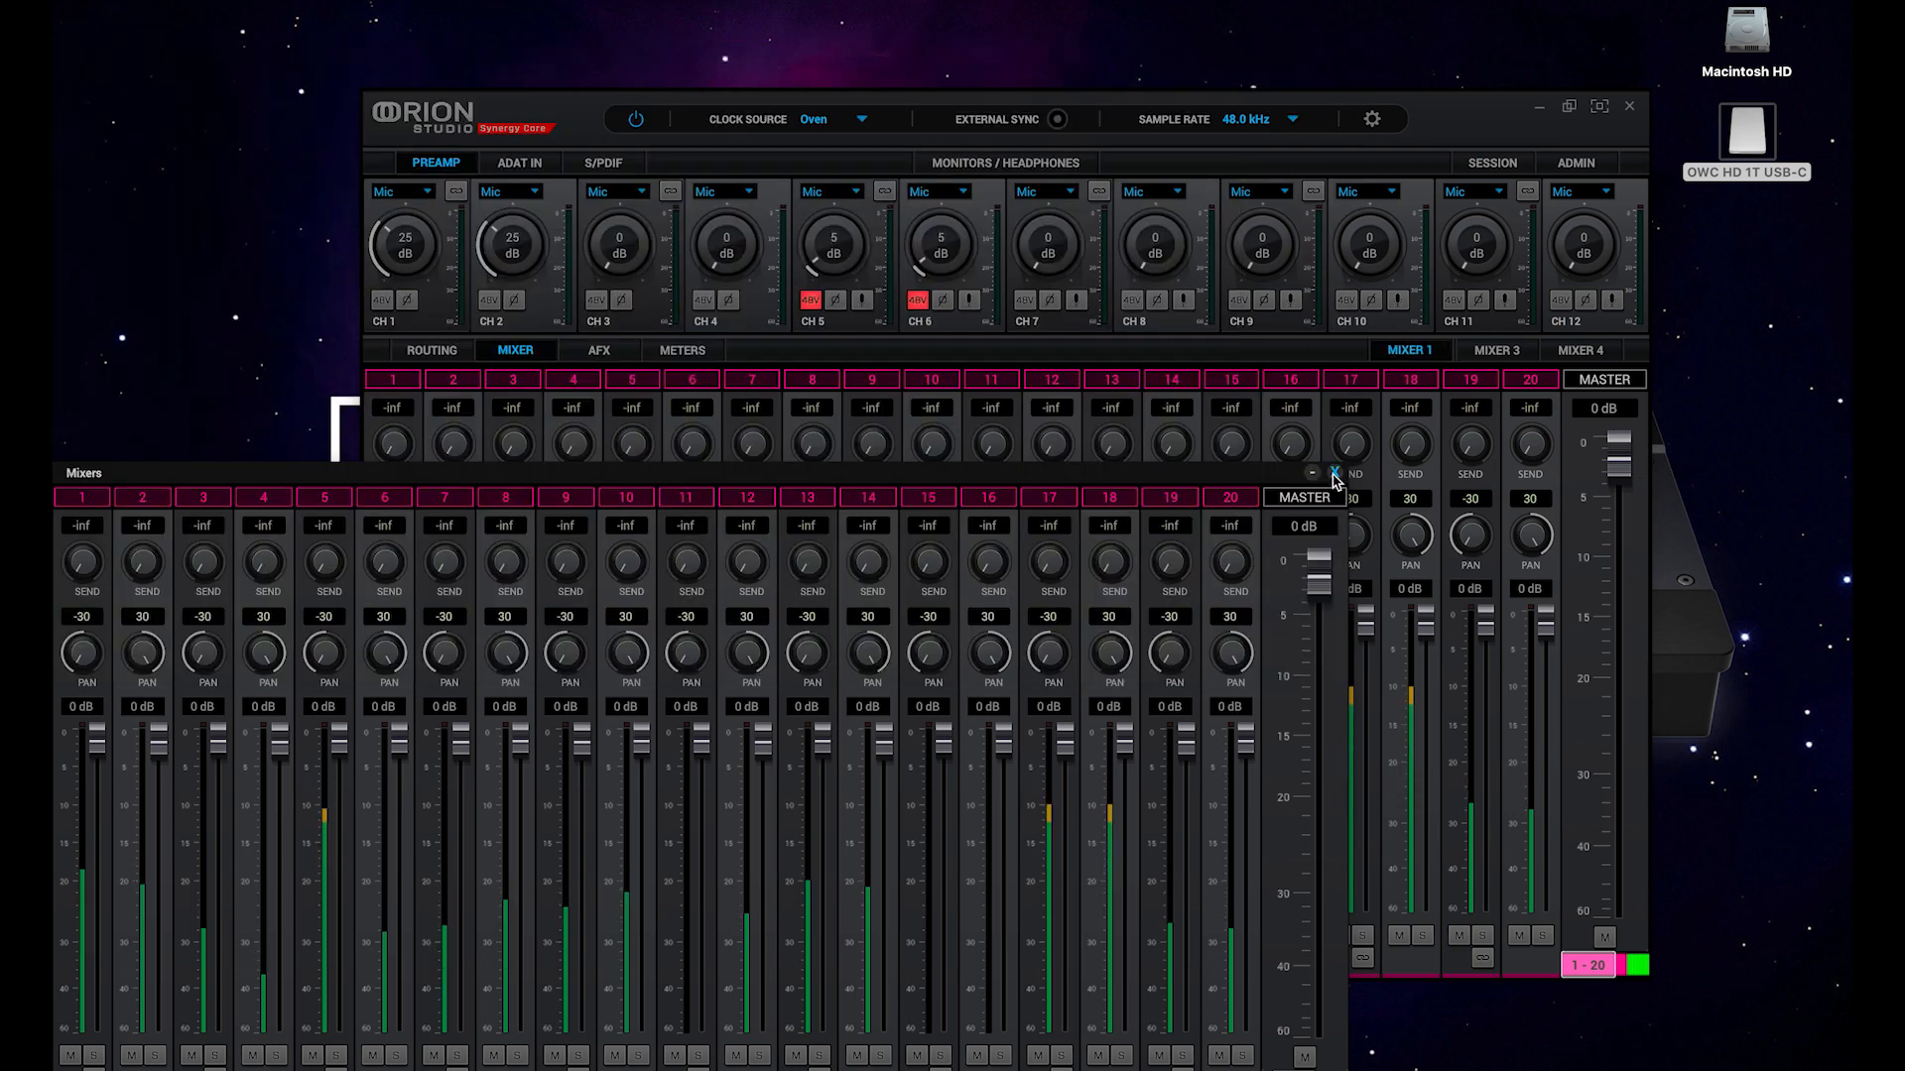
Close the detached mixer window and detach the PREAMP module into its own window.
{"action": "left_click", "coordinate": [1333, 473]}
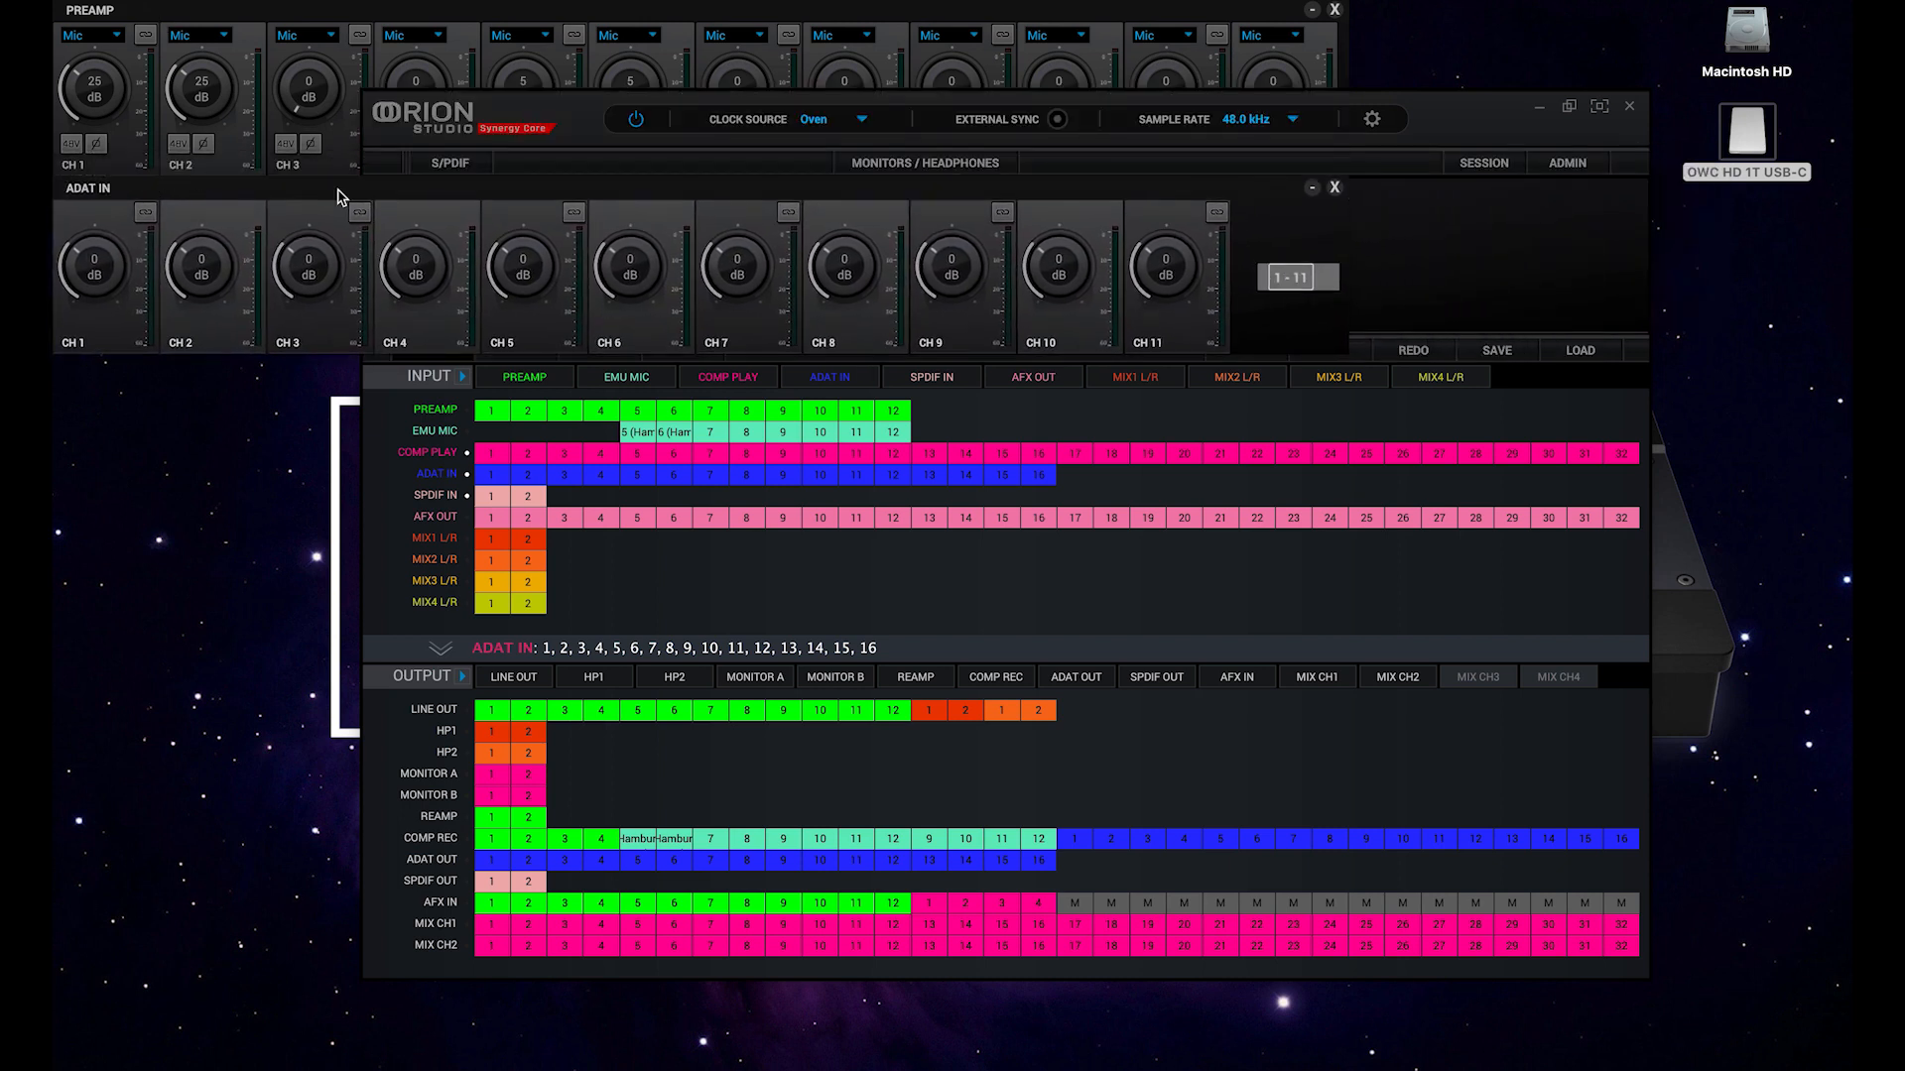
{"action": "left_click", "coordinate": [450, 161]}
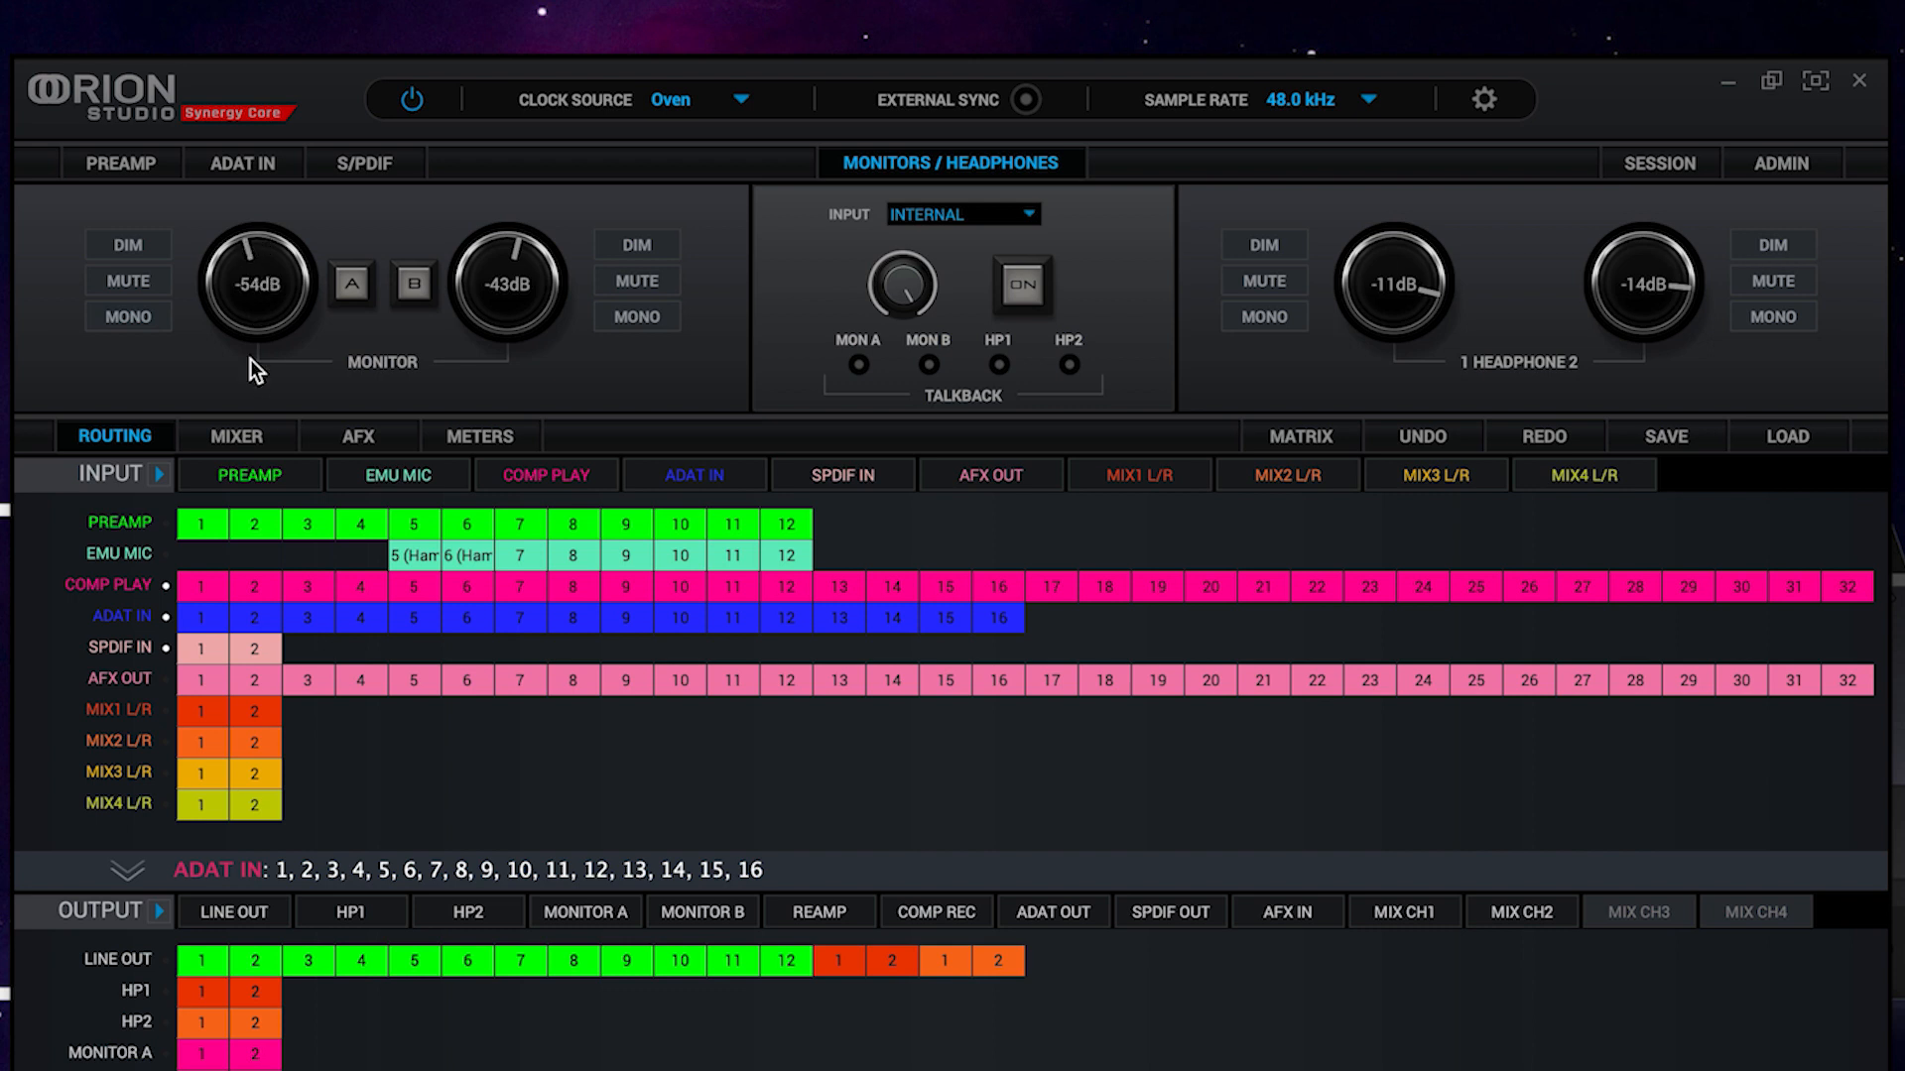
{"action": "mouse_move", "coordinate": [256, 301]}
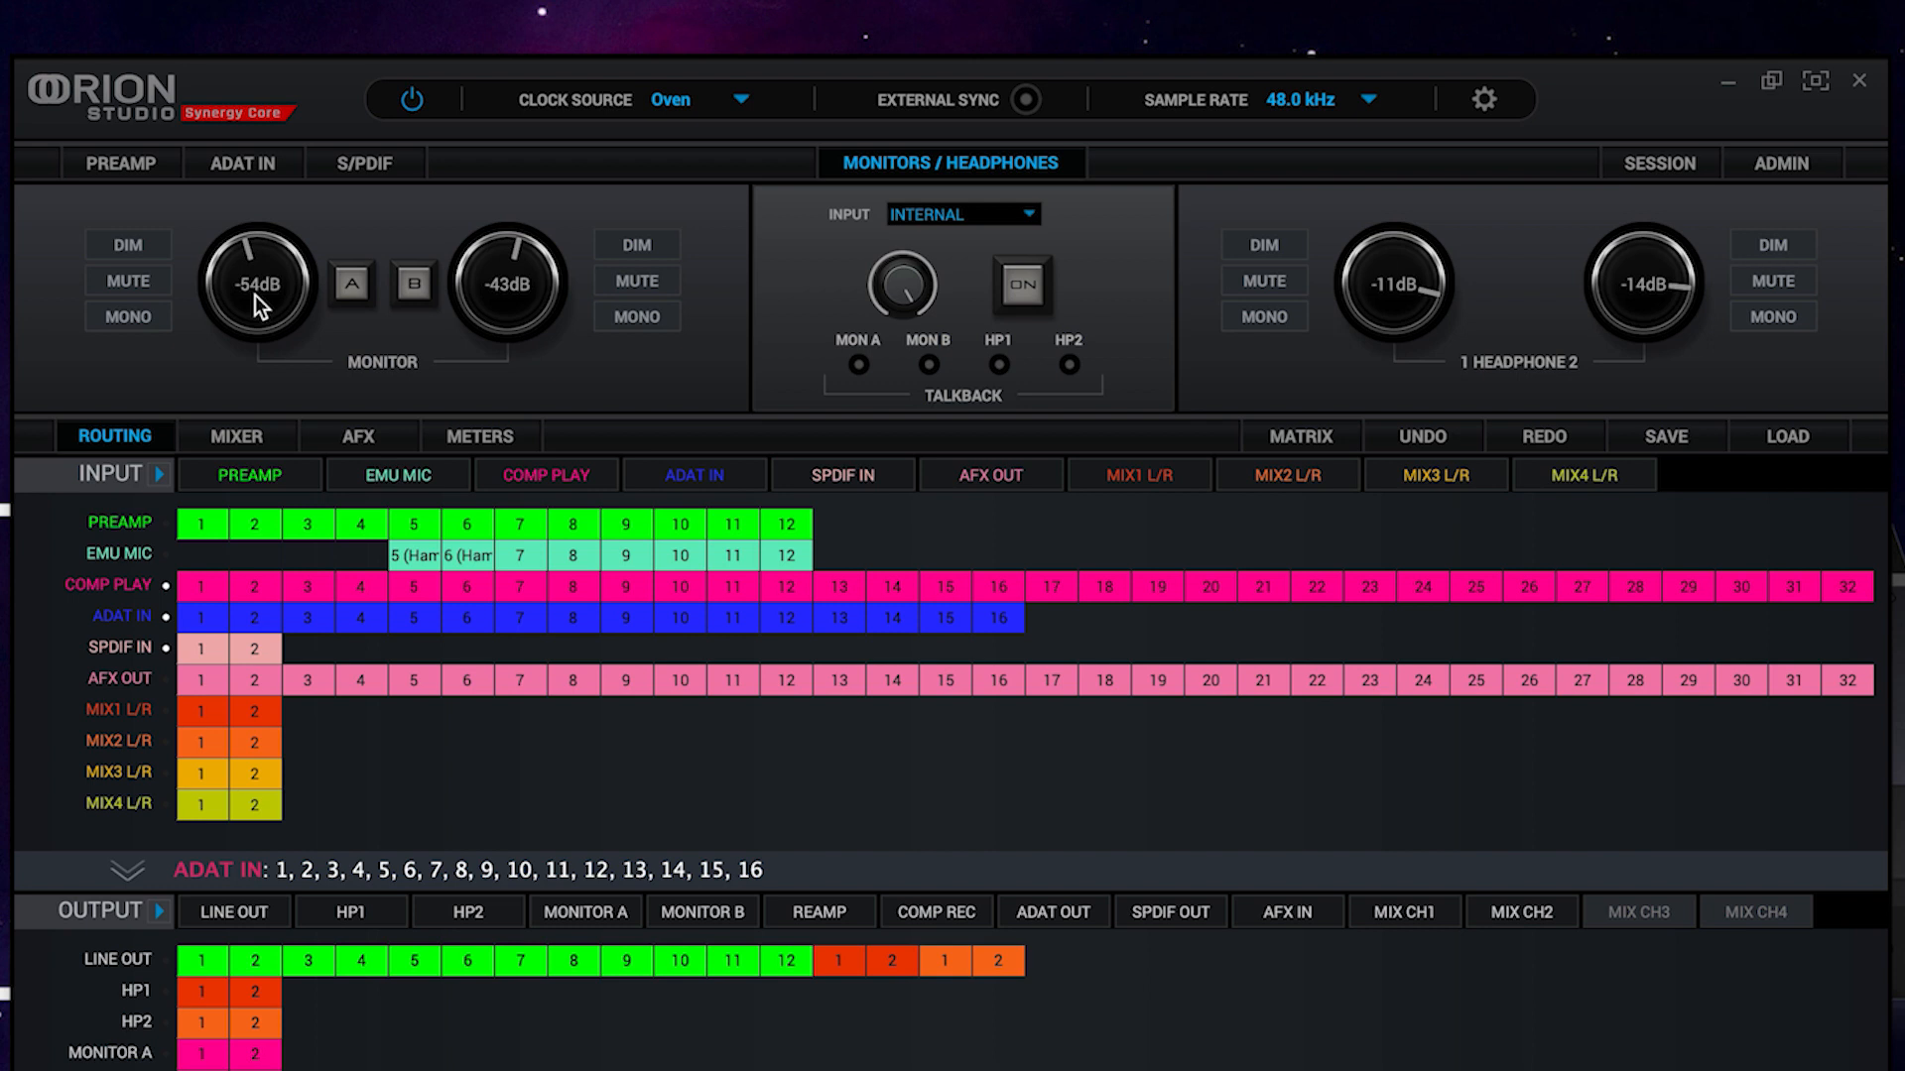
{"action": "mouse_move", "coordinate": [1440, 371]}
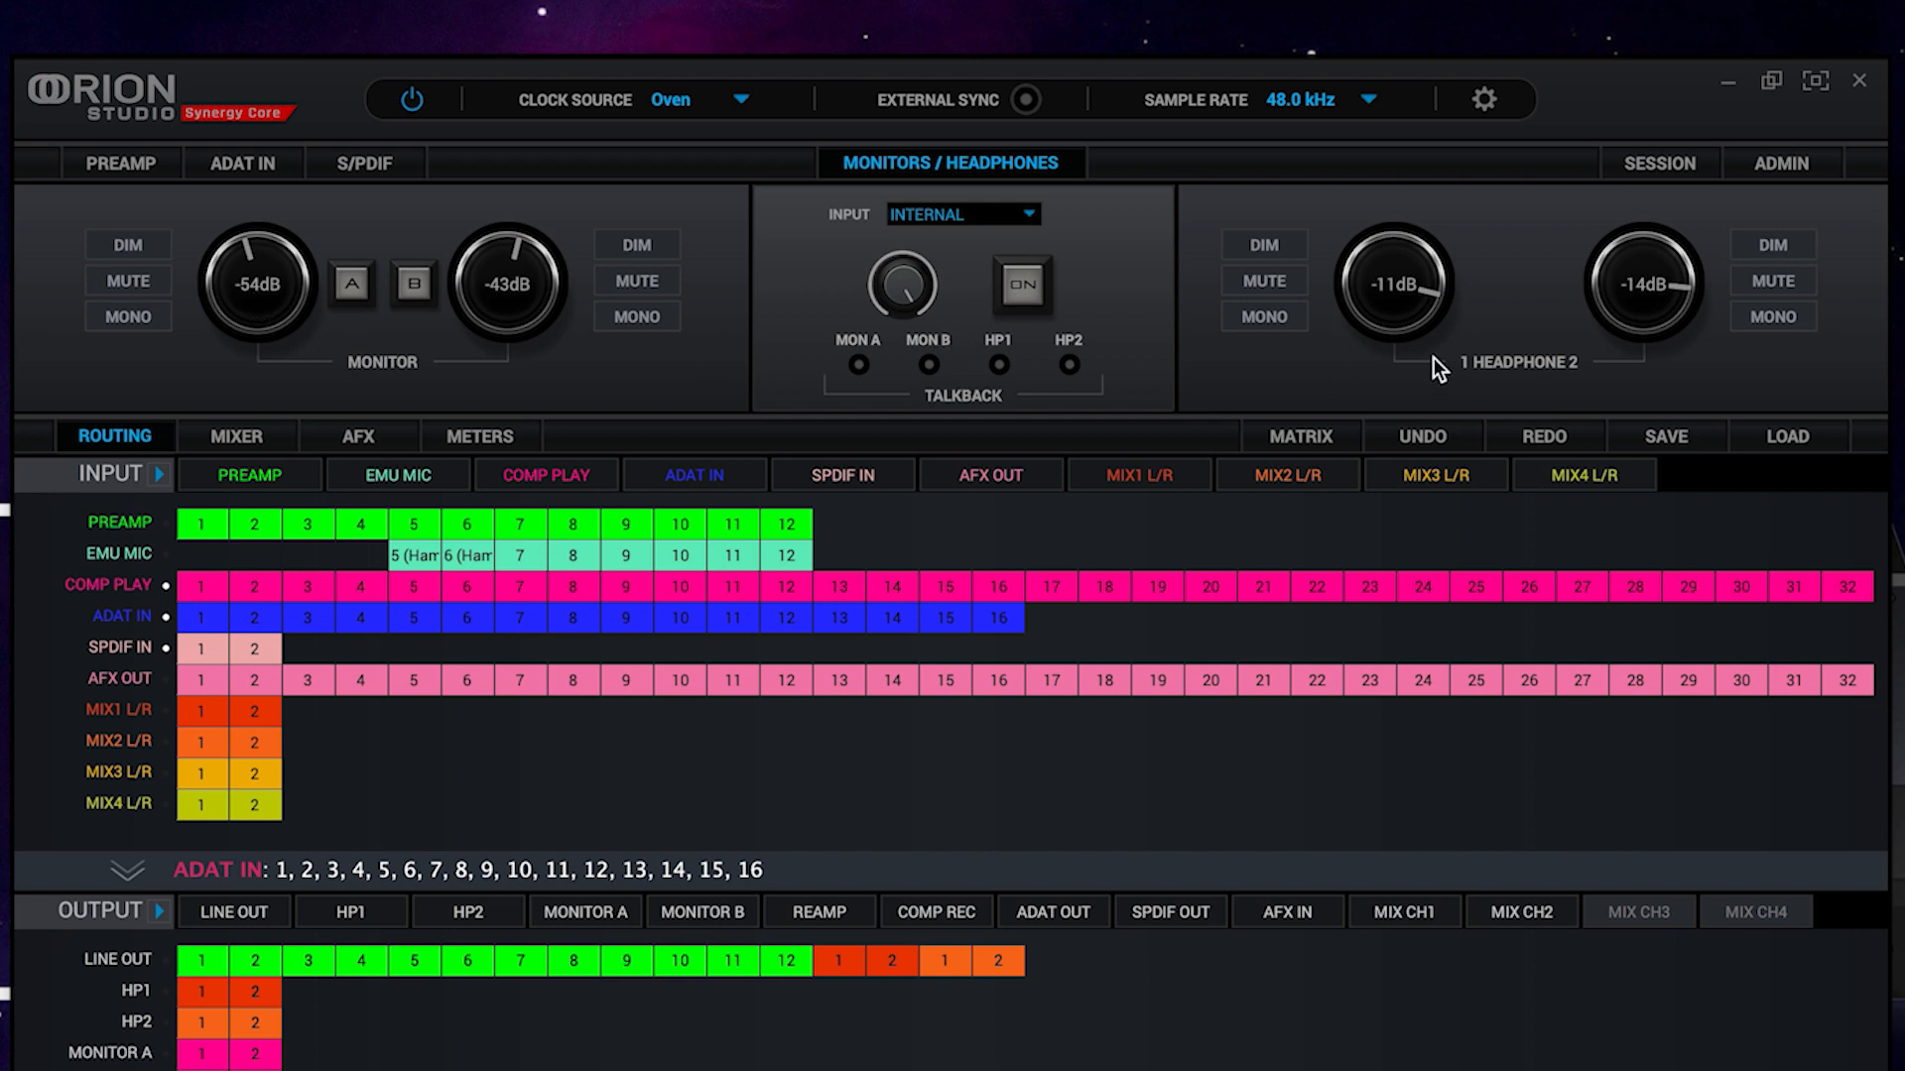
{"action": "mouse_move", "coordinate": [1452, 371]}
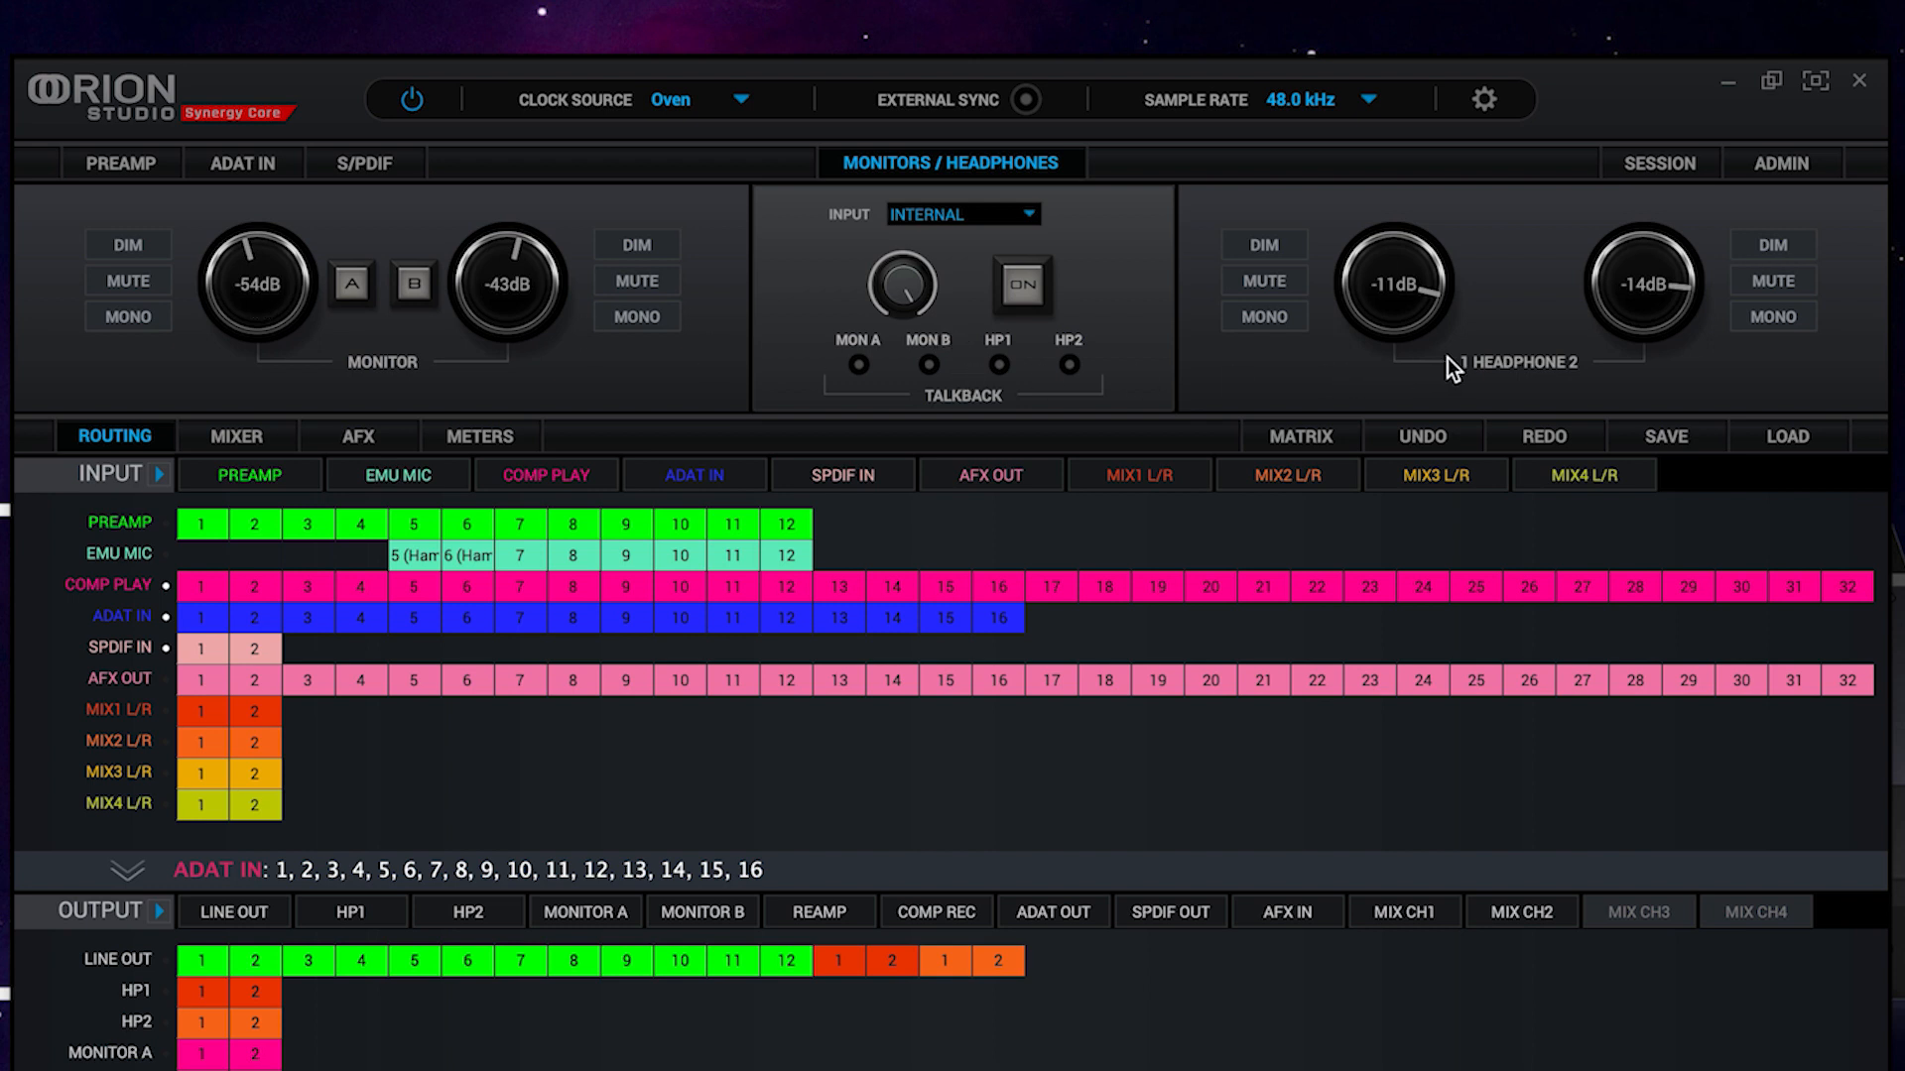
Review the monitors/headphones page, then switch to the session and hardware presets page.
{"action": "left_click", "coordinate": [1659, 163]}
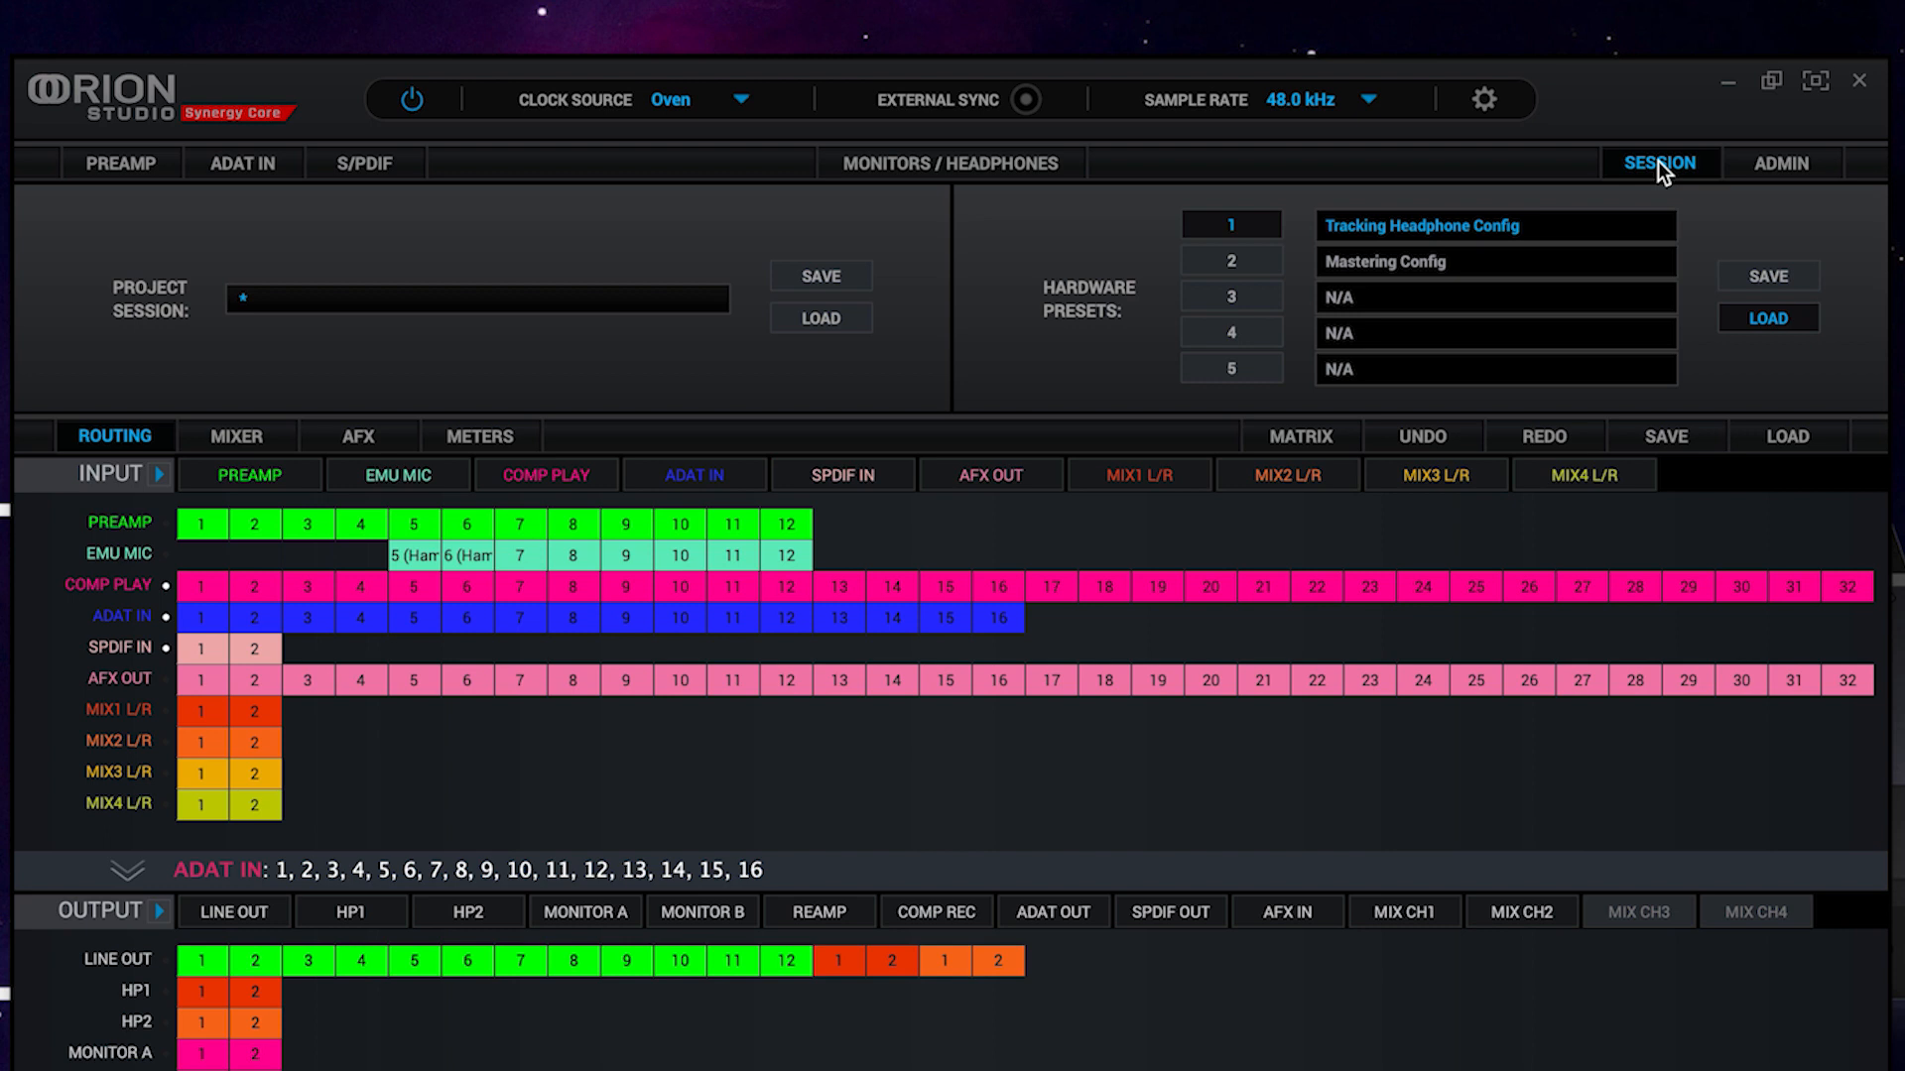
{"action": "left_click", "coordinate": [1782, 163]}
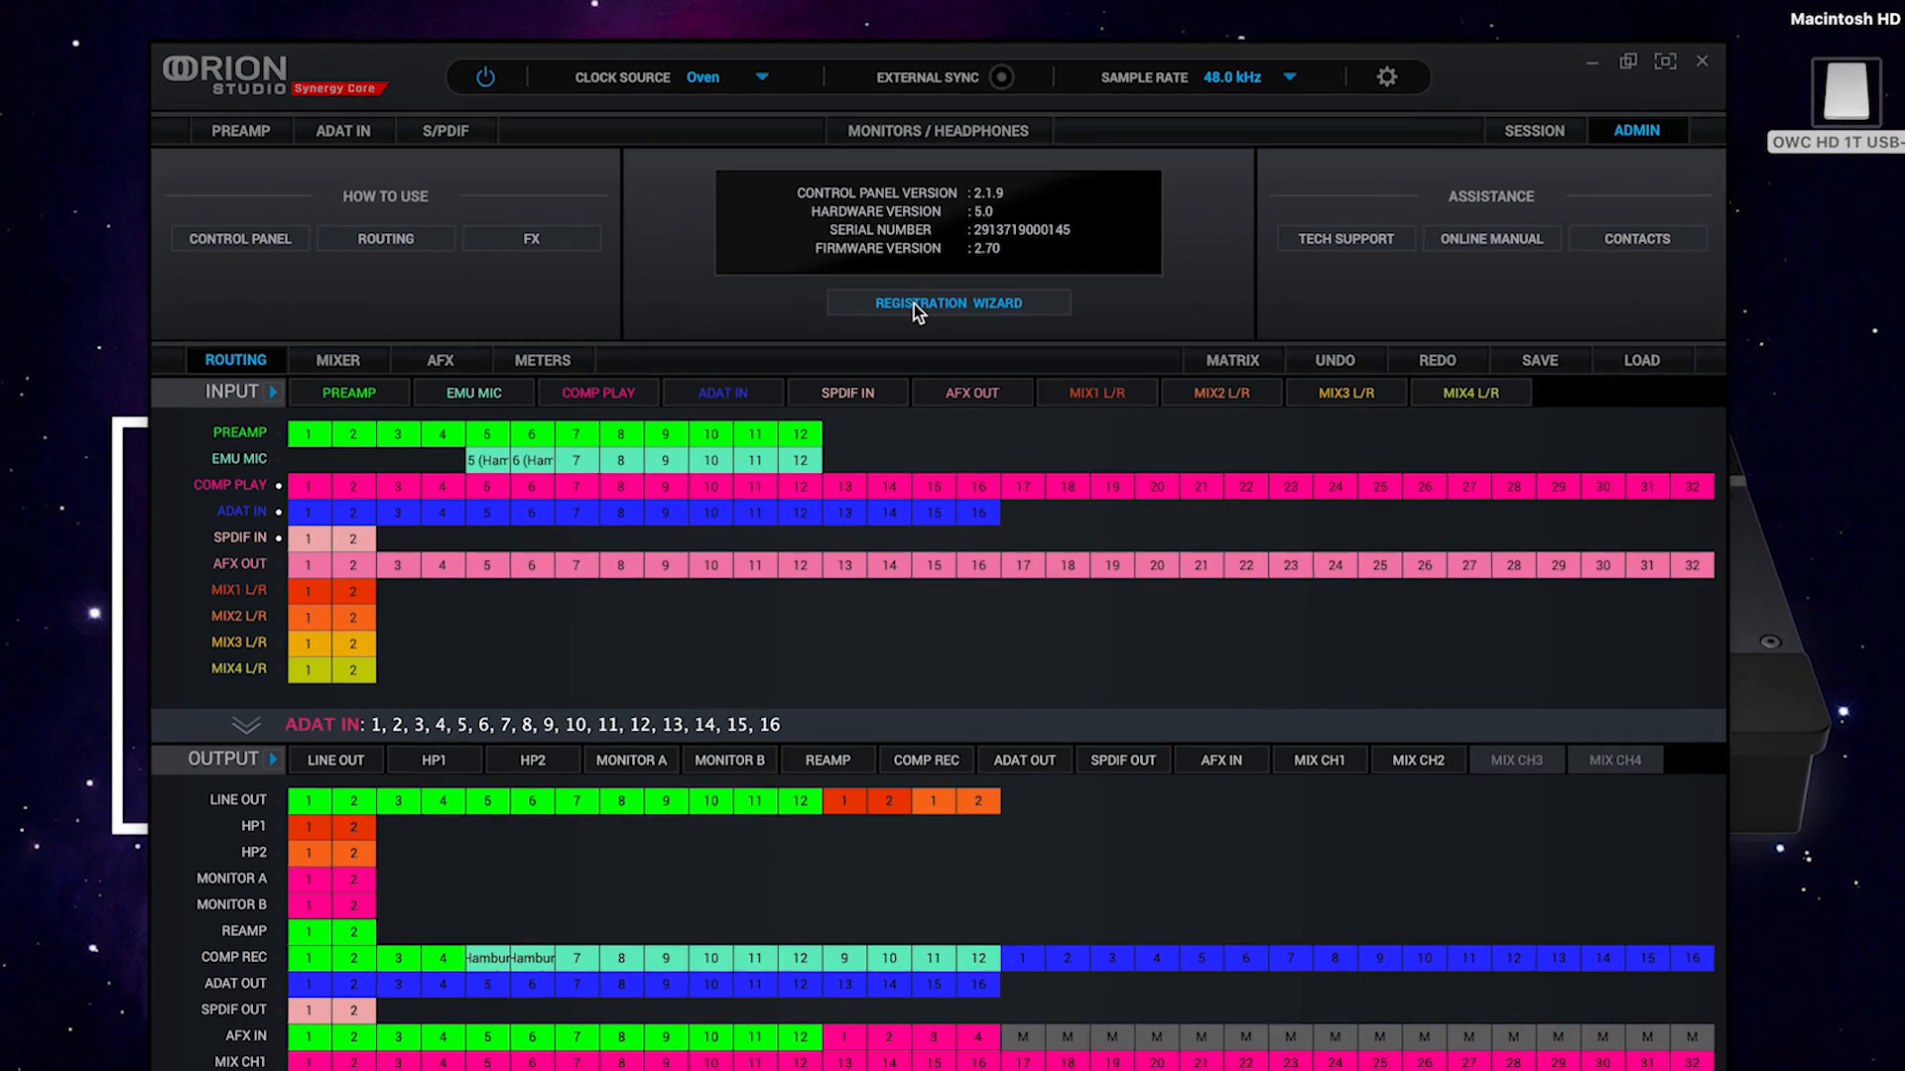
Launch the device registration wizard from the admin page and close it again.
{"action": "left_click", "coordinate": [948, 302]}
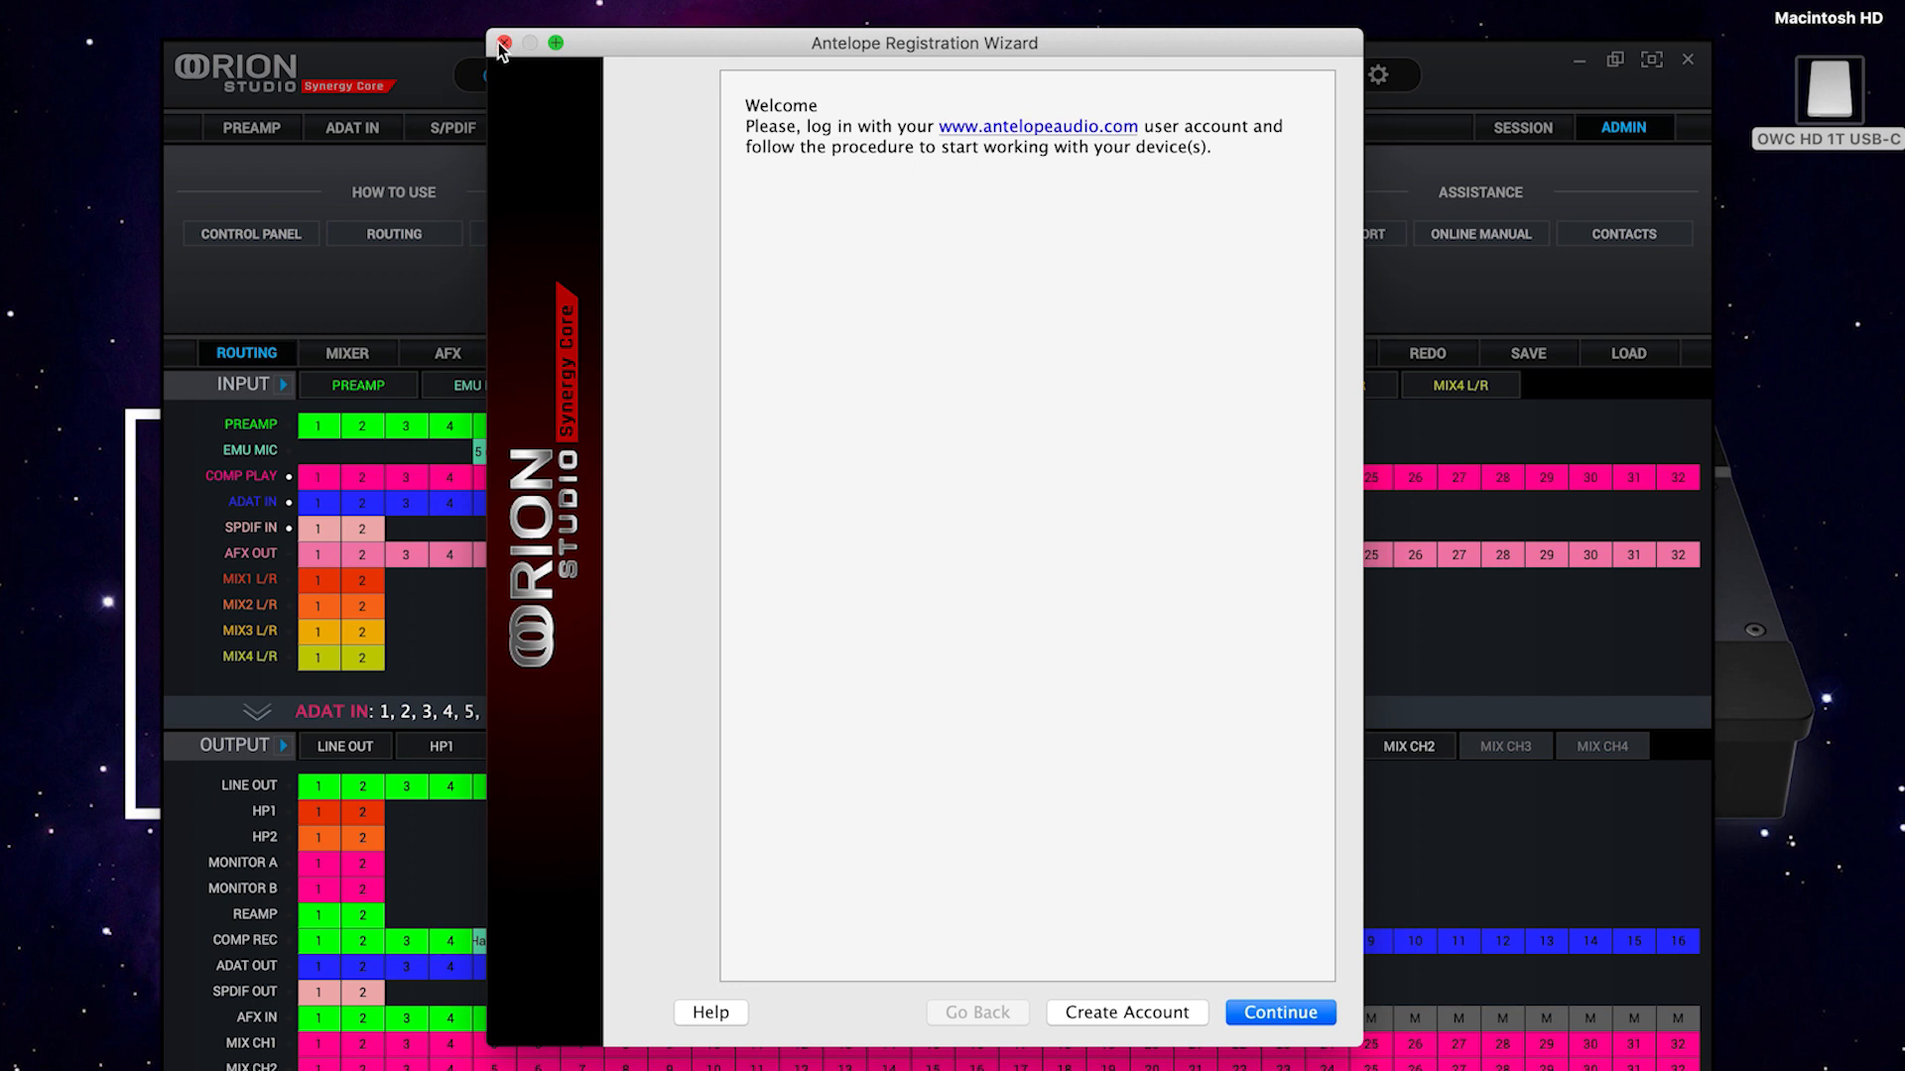
{"action": "left_click", "coordinate": [502, 42]}
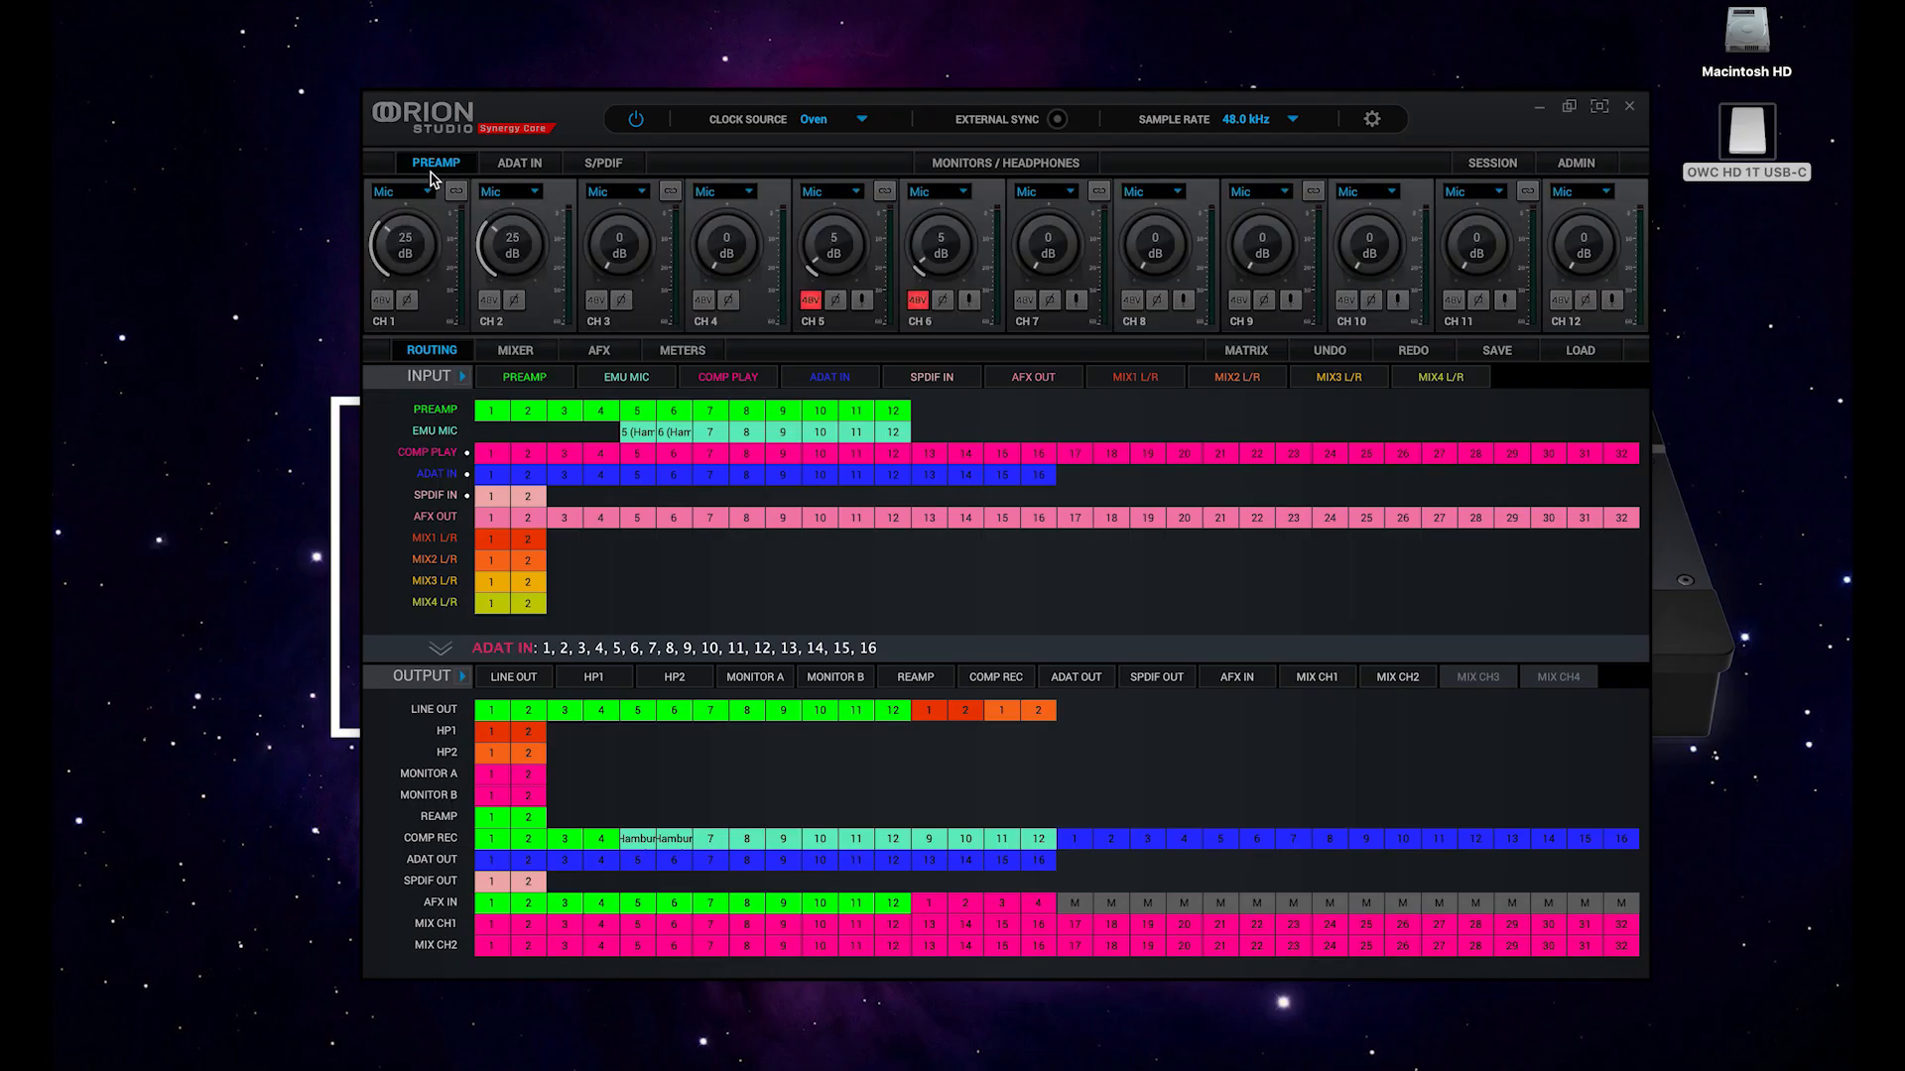
{"action": "mouse_move", "coordinate": [910, 137]}
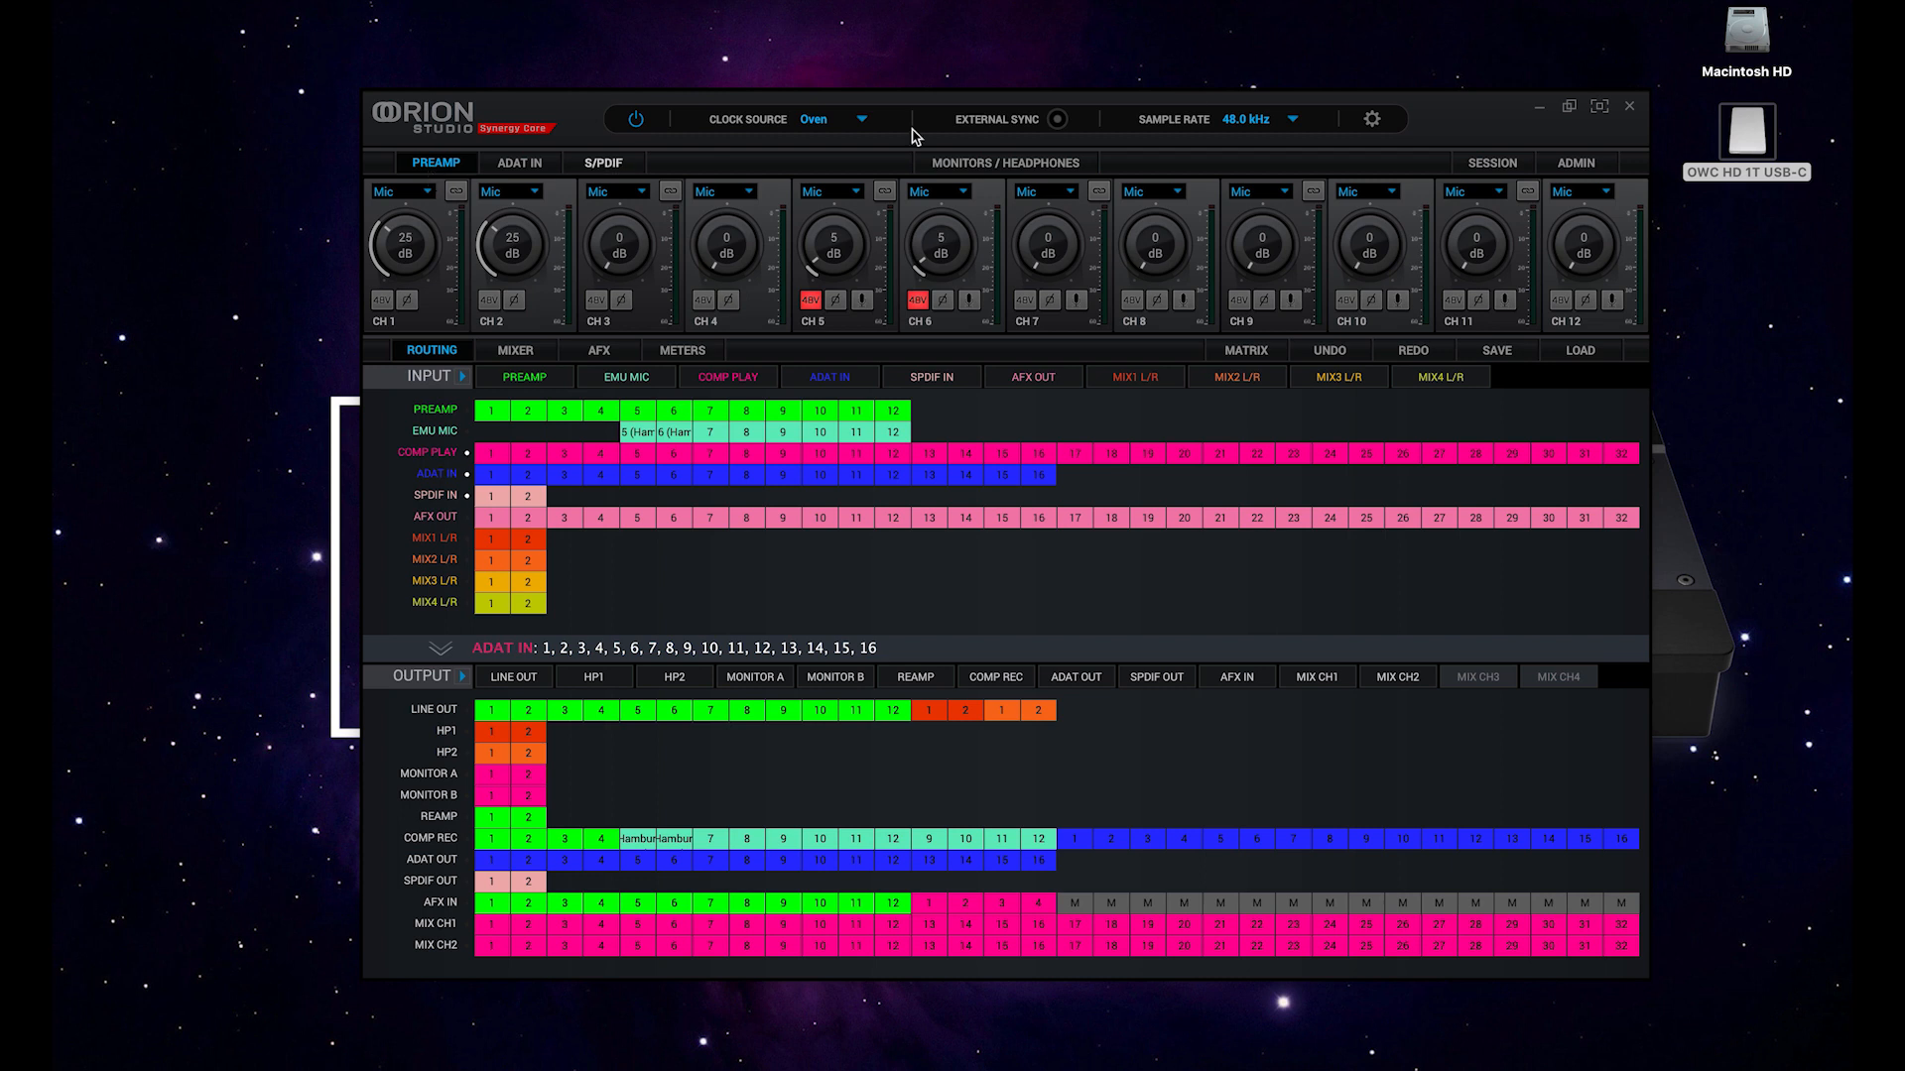
{"action": "mouse_move", "coordinate": [1486, 123]}
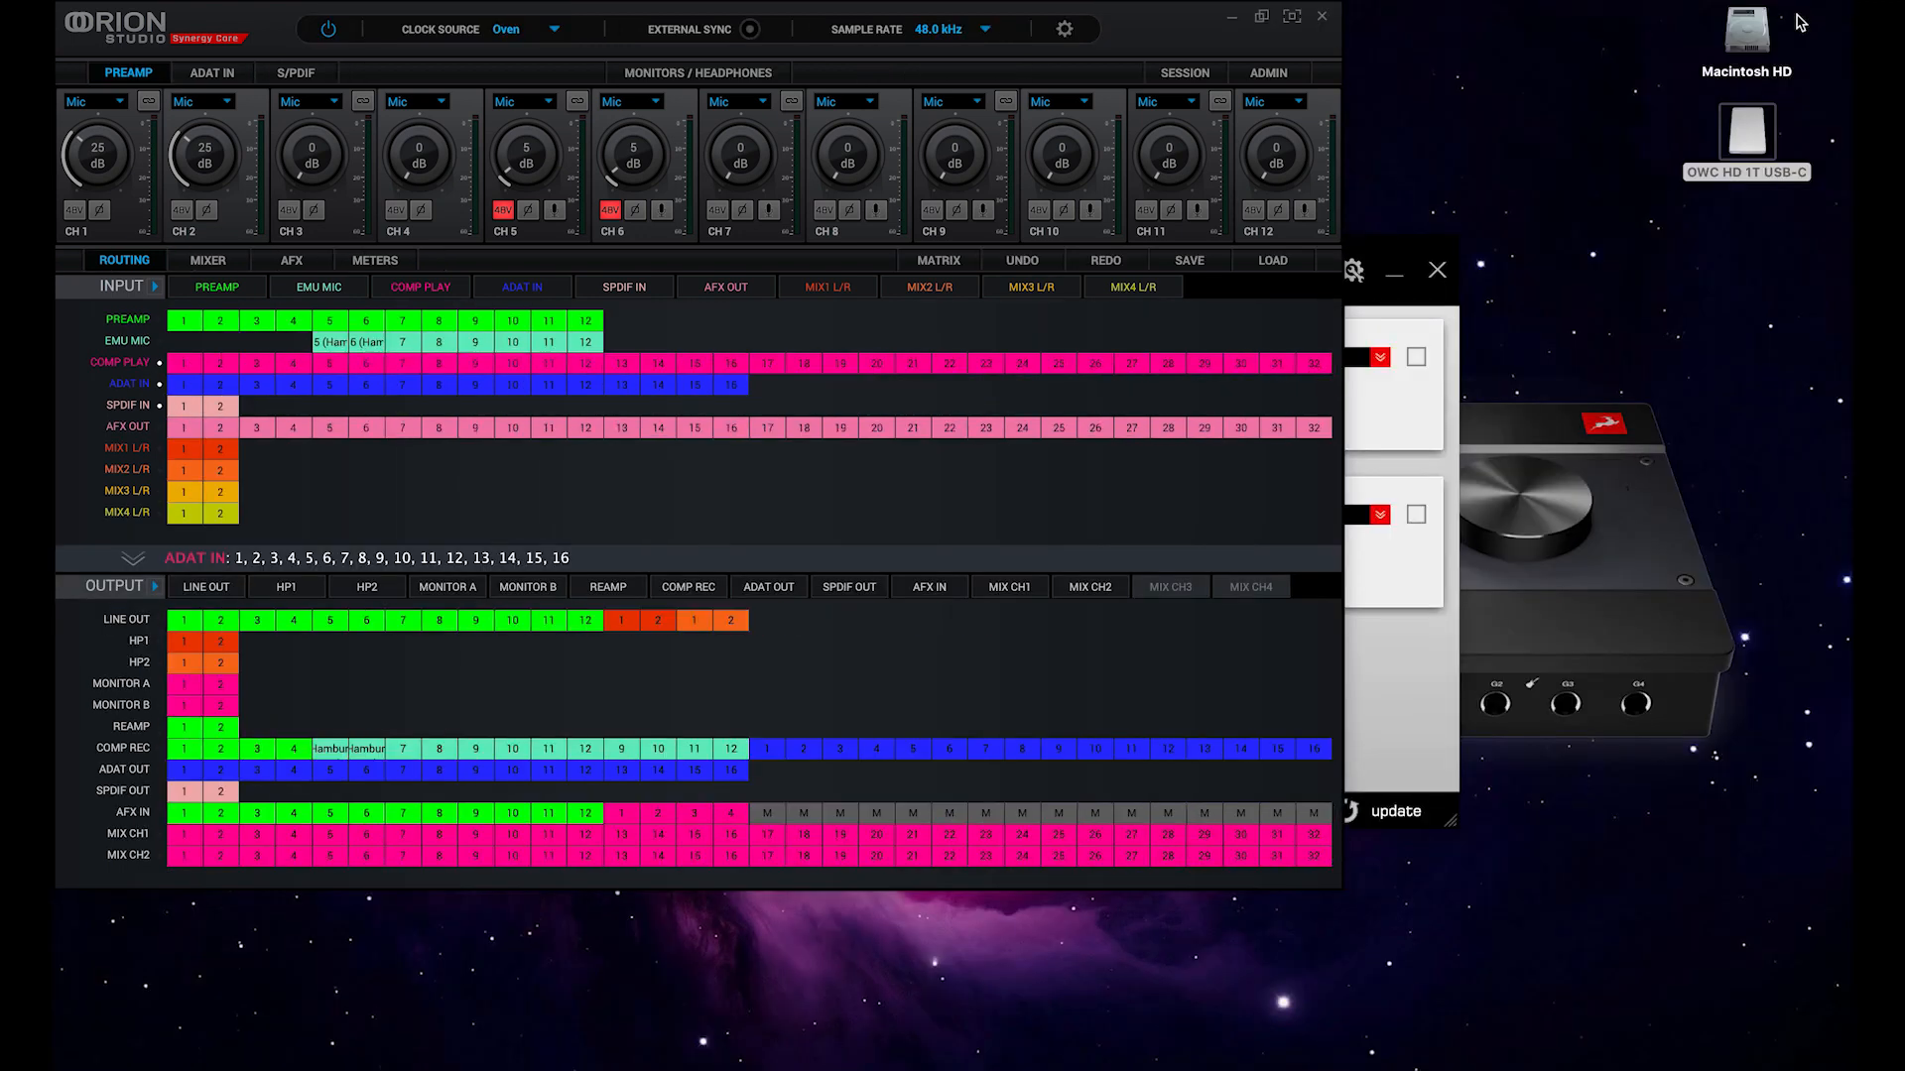
{"action": "mouse_move", "coordinate": [1151, 25]}
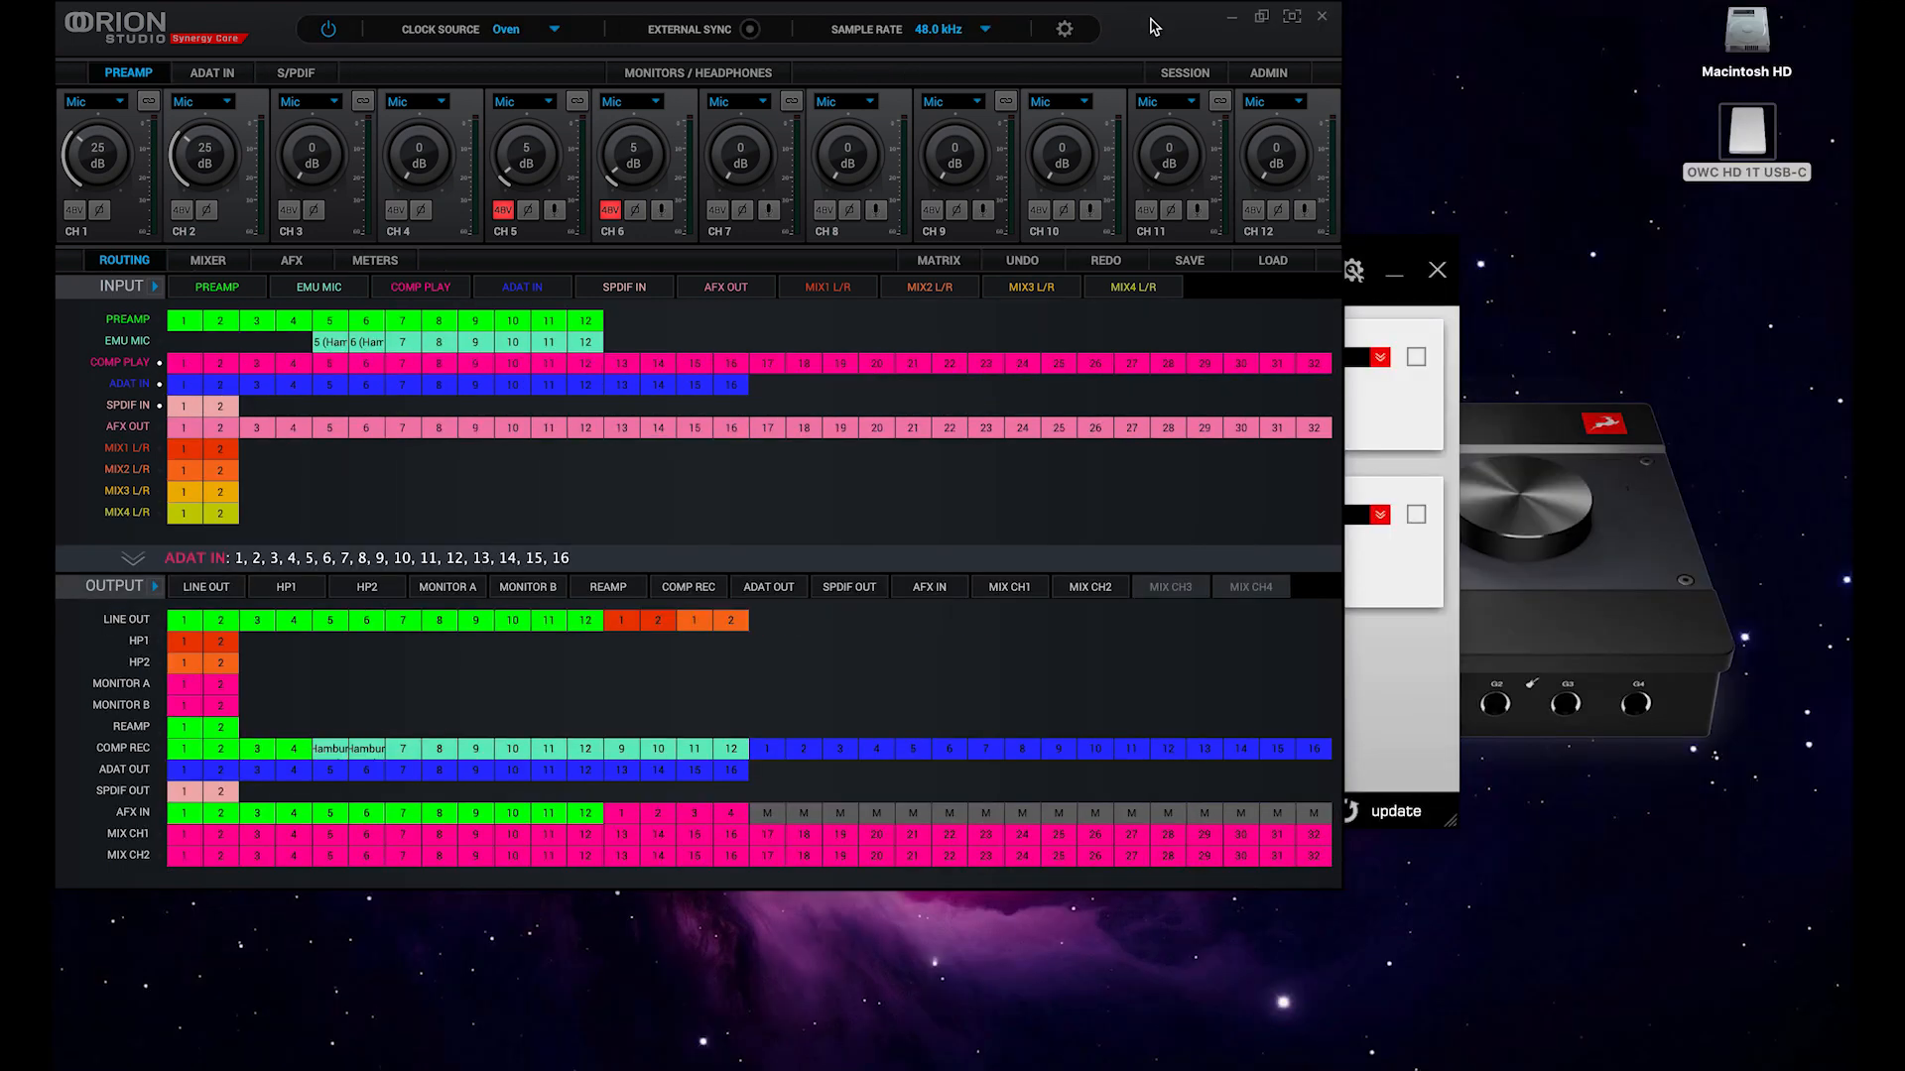